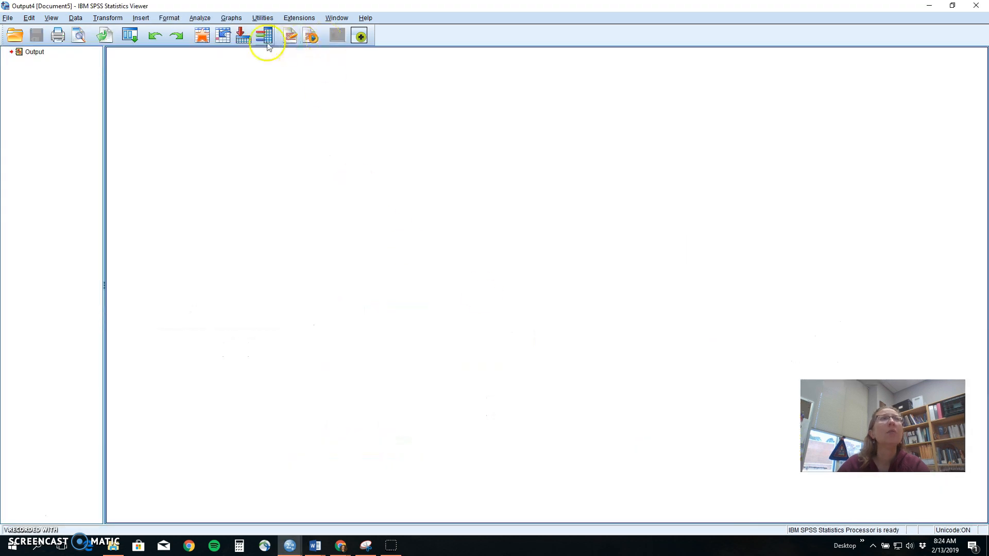
- Bring up the Analyze menu to reach the reliability analysis procedure
click(200, 18)
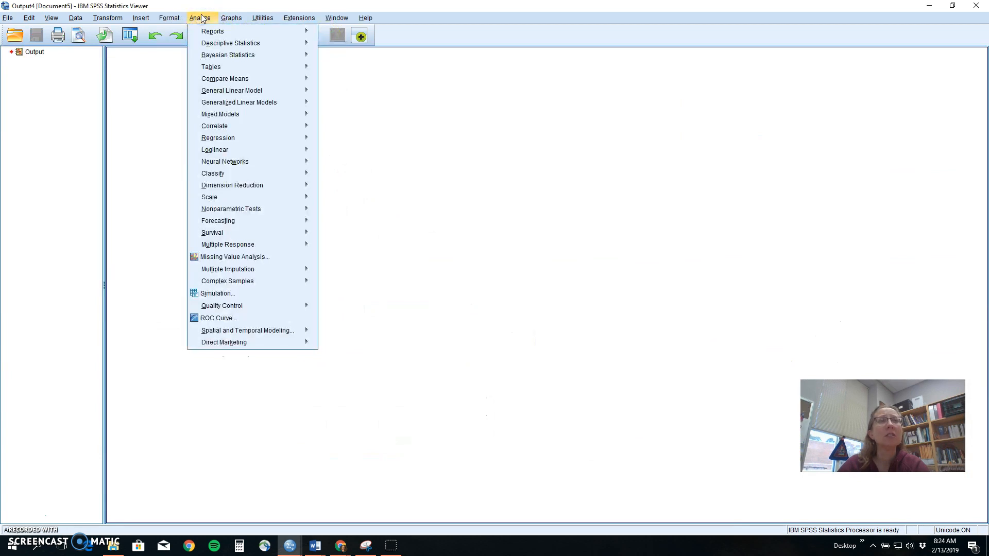
mouse_move(220, 114)
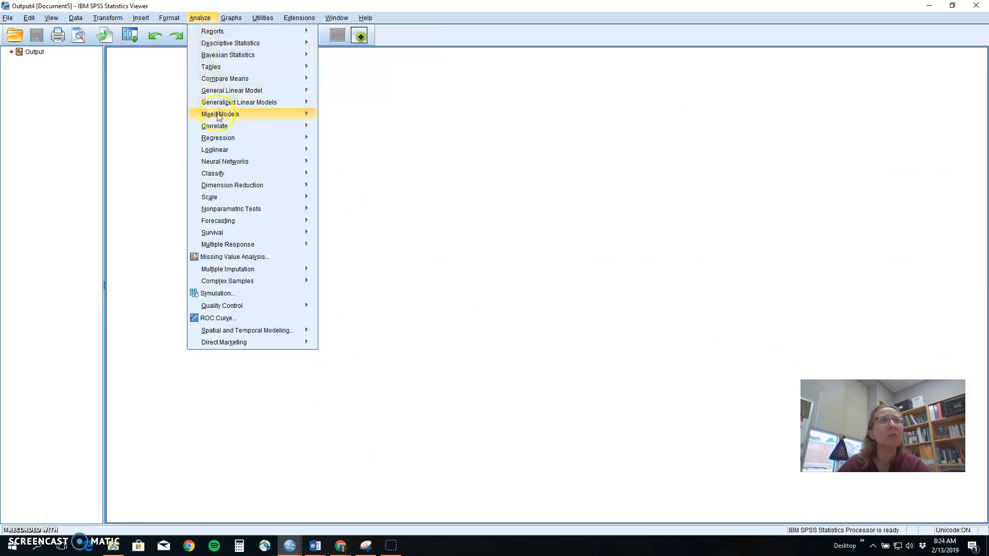
mouse_move(209, 197)
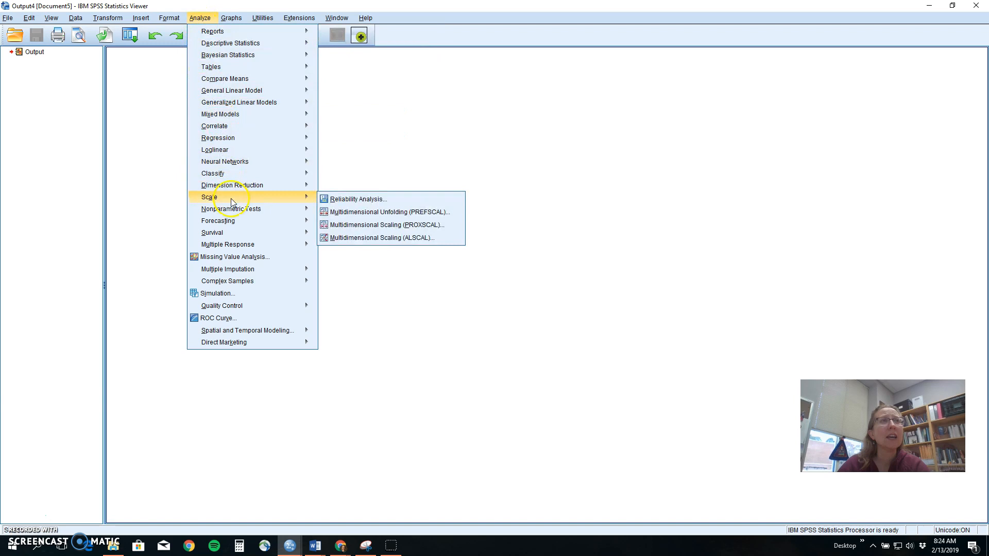
mouse_move(231, 209)
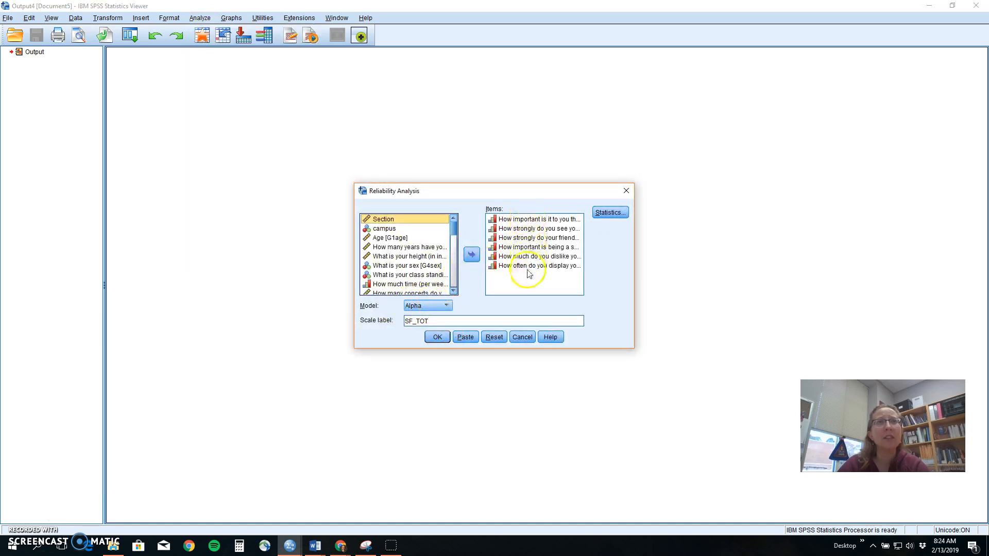
mouse_move(527, 265)
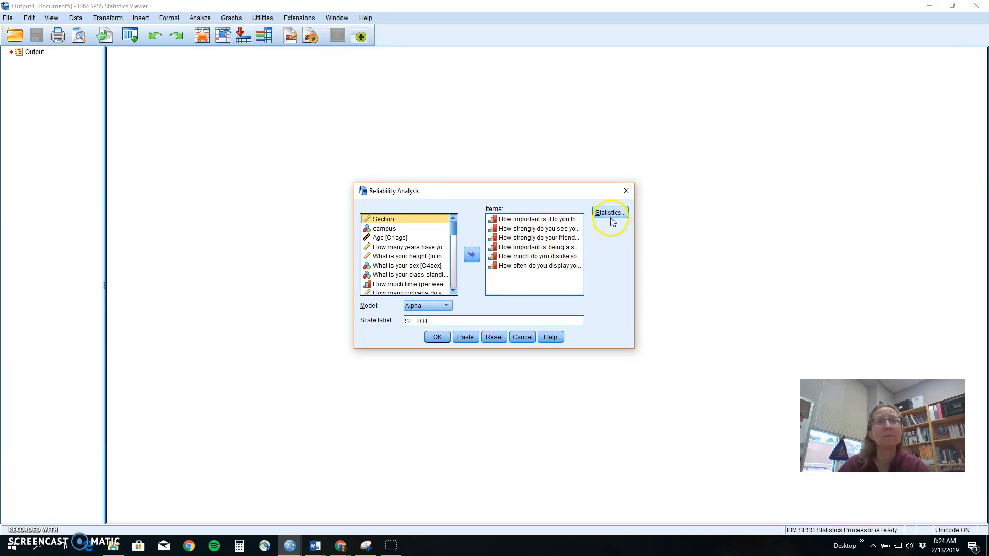
- Request item descriptives and inter-item correlations in the reliability Statistics options and confirm
click(609, 213)
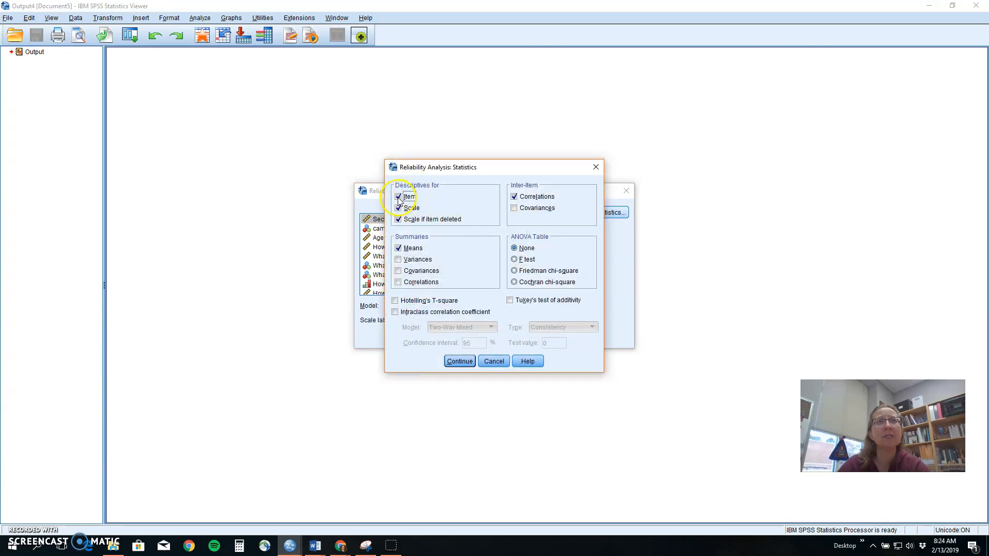
click(398, 219)
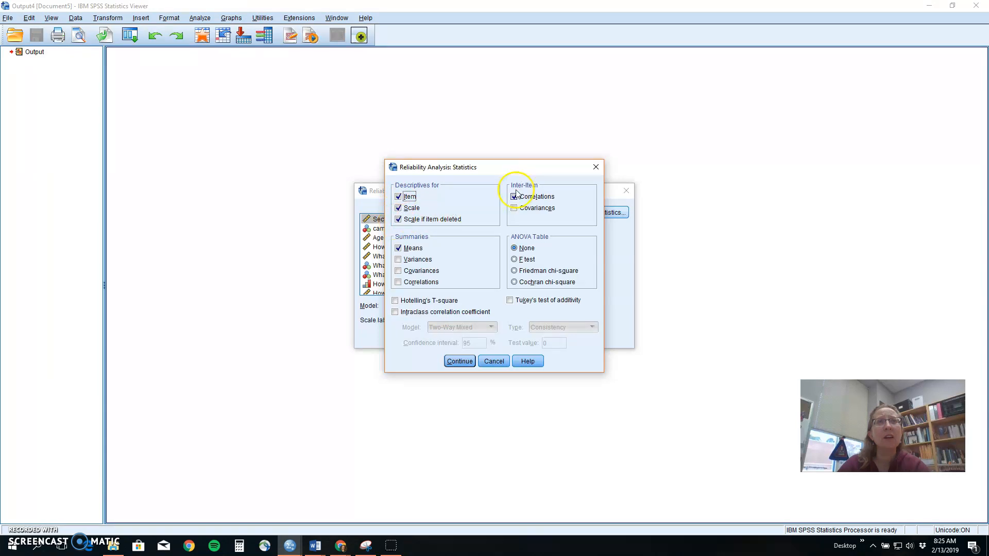
click(515, 196)
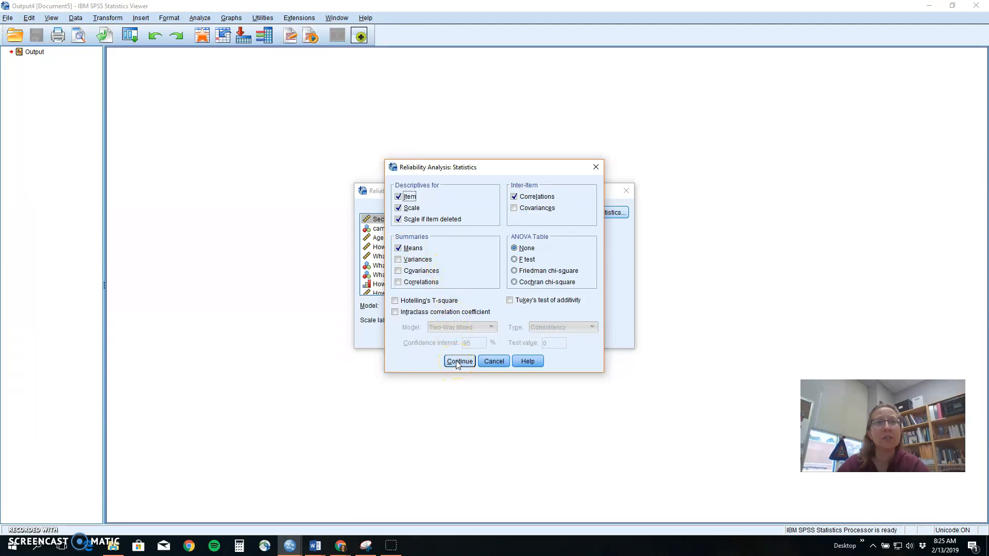
click(460, 361)
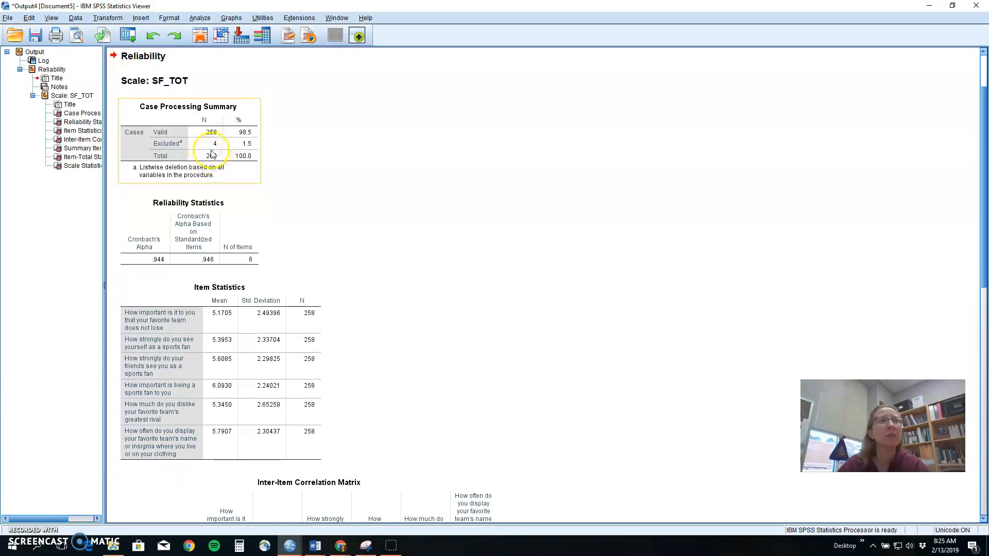
mouse_move(217, 192)
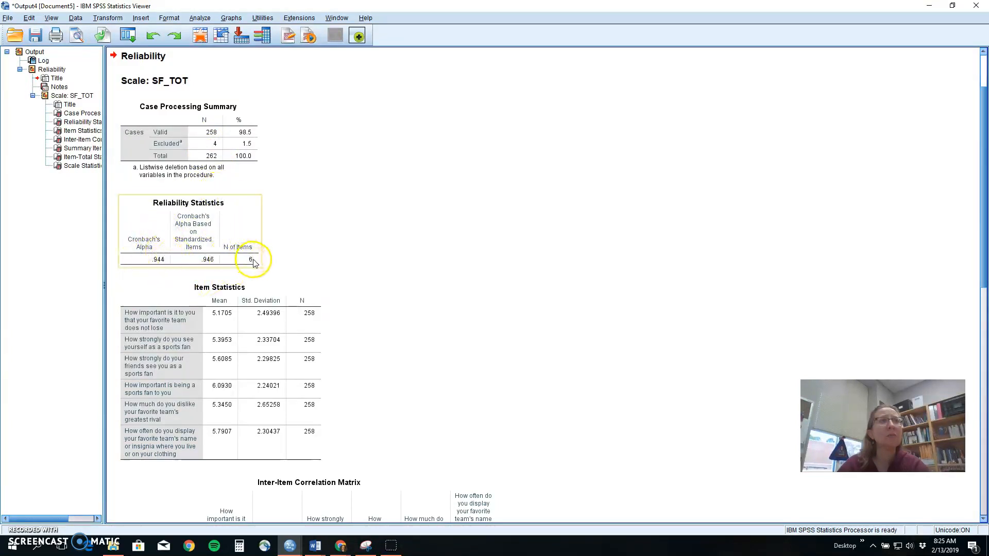
mouse_move(146, 264)
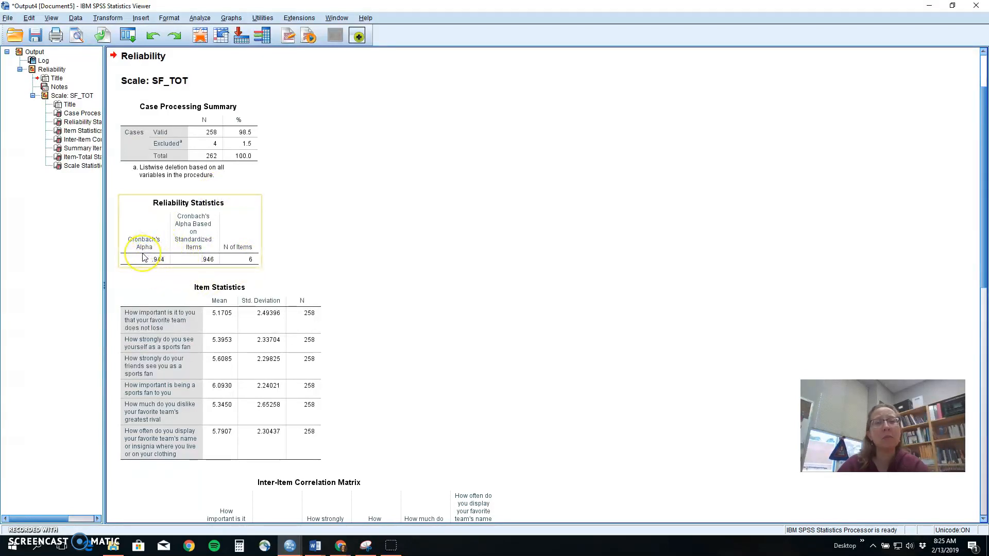
mouse_move(144, 259)
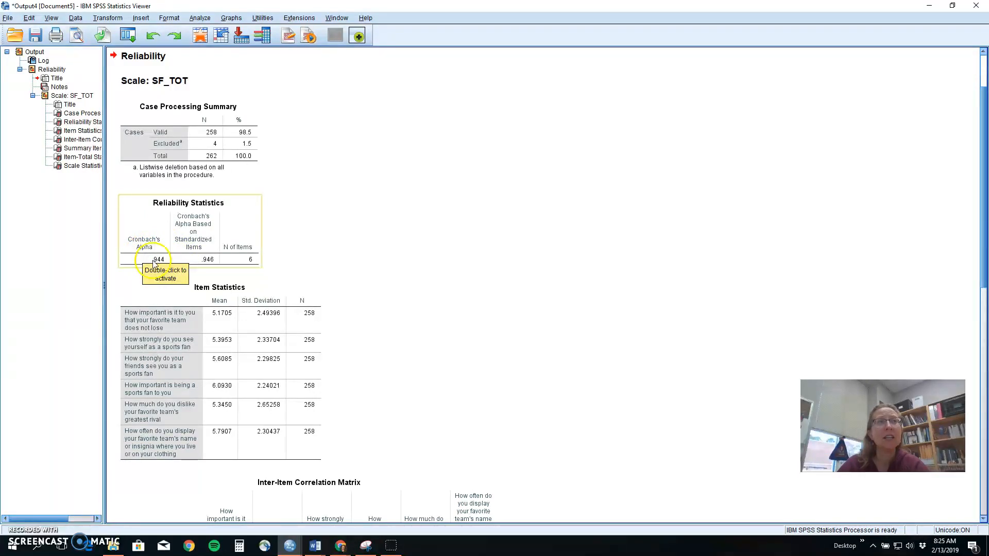
mouse_move(186, 264)
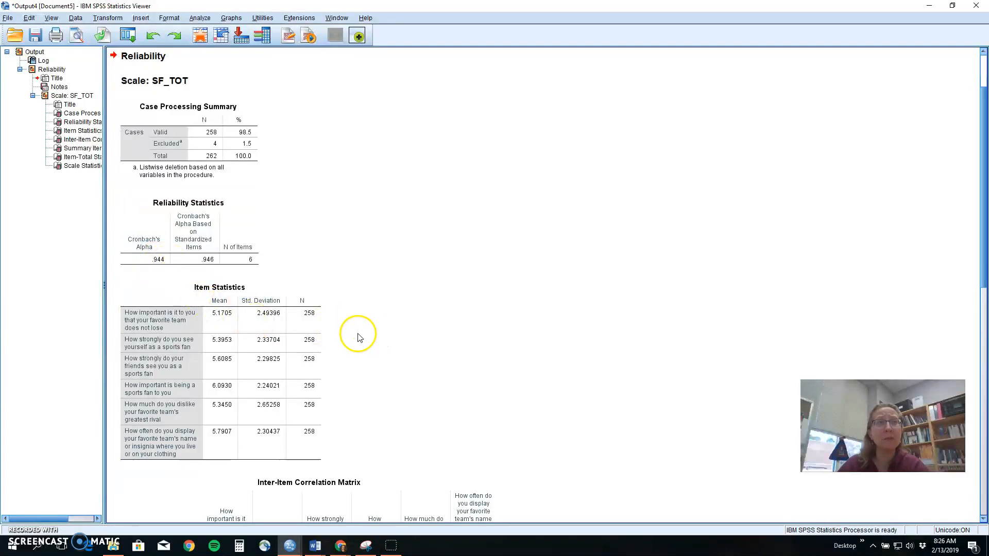
- Select the Item Statistics table in the SF_TOT reliability output
click(189, 386)
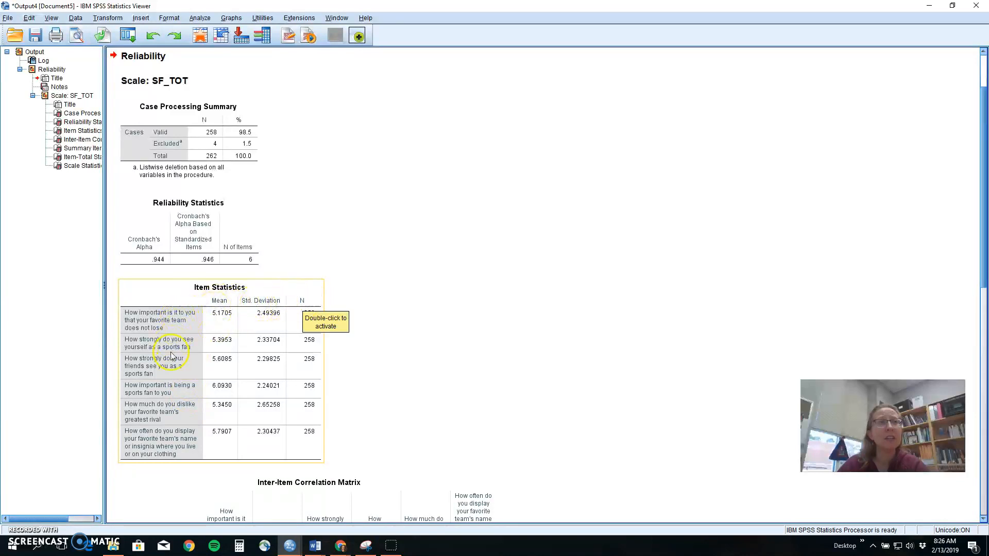
mouse_move(249, 324)
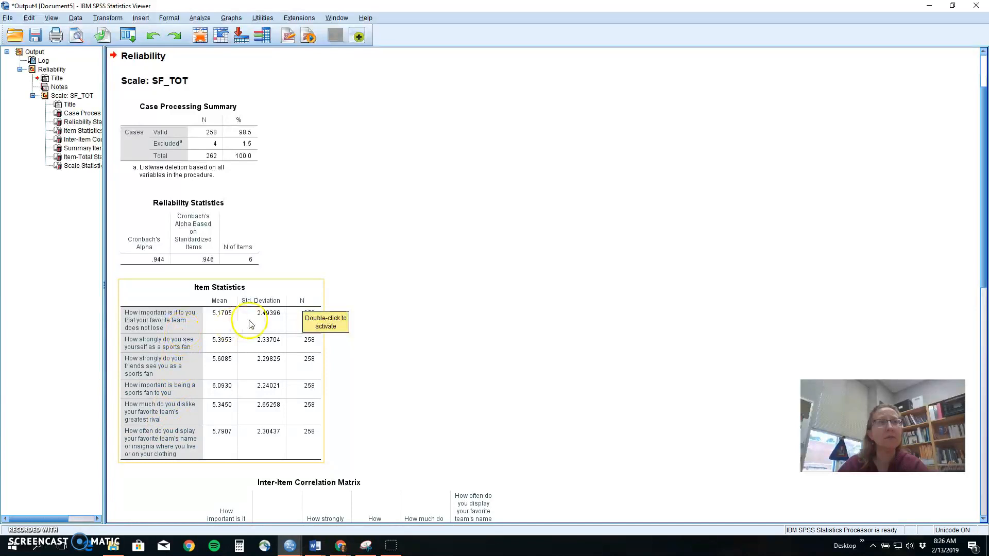
mouse_move(223, 378)
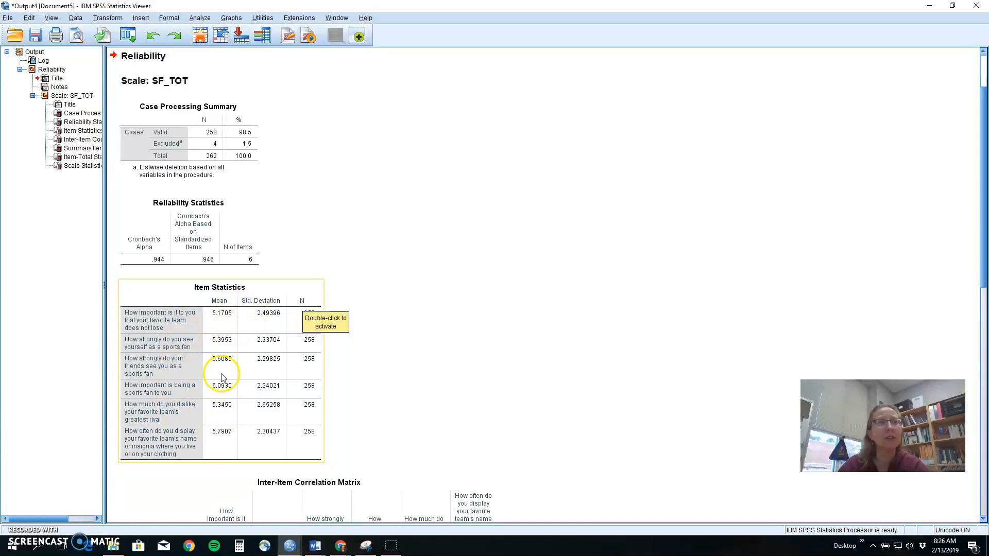
scroll(down, 3)
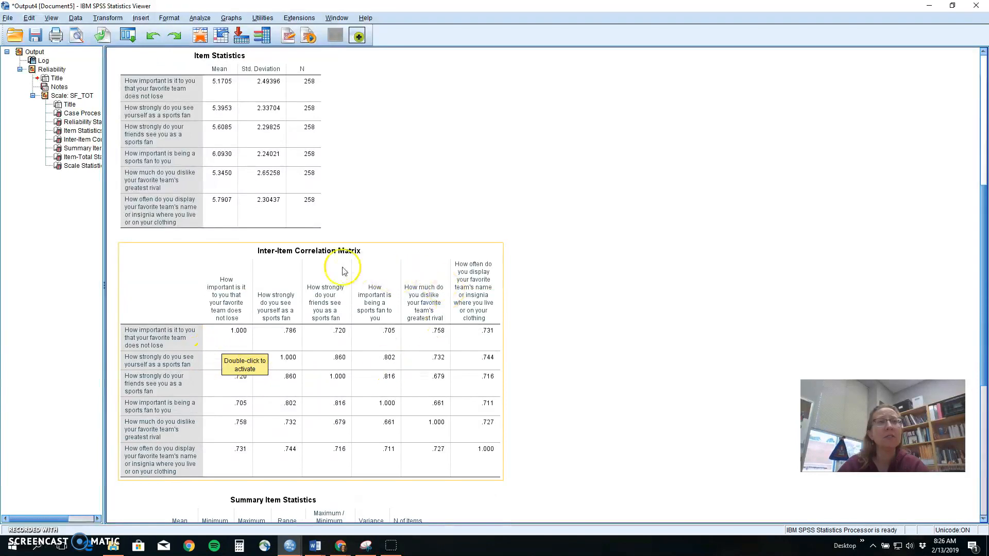
mouse_move(390, 494)
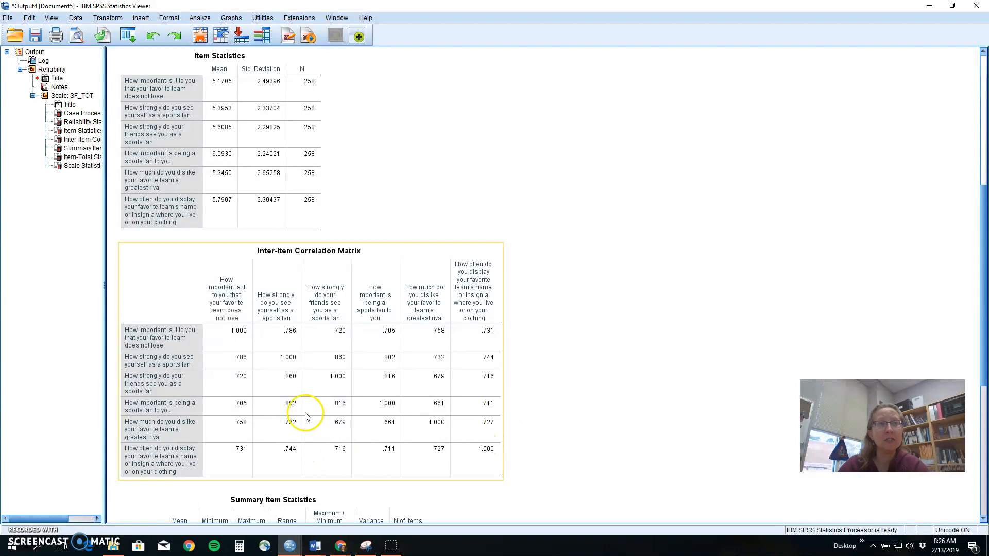
mouse_move(423, 435)
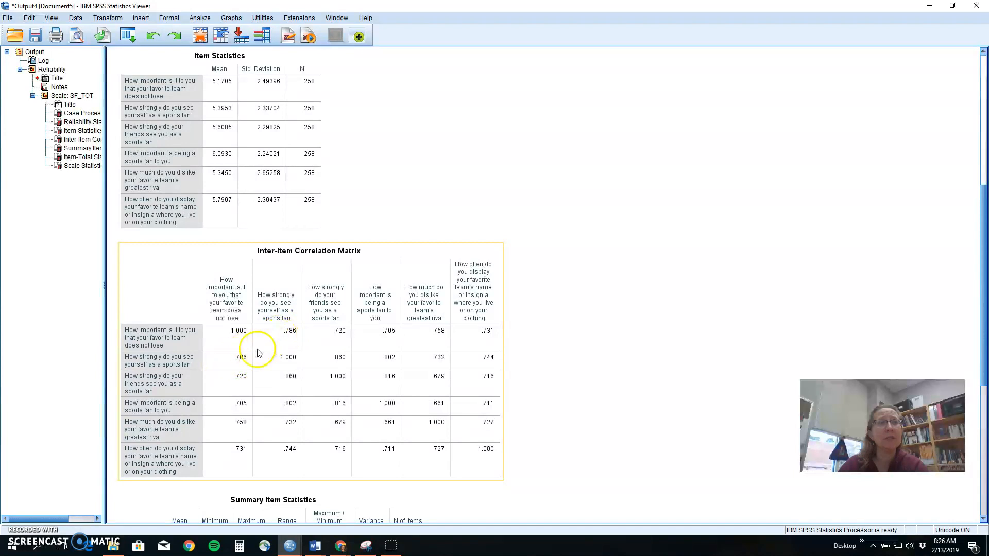
mouse_move(238, 367)
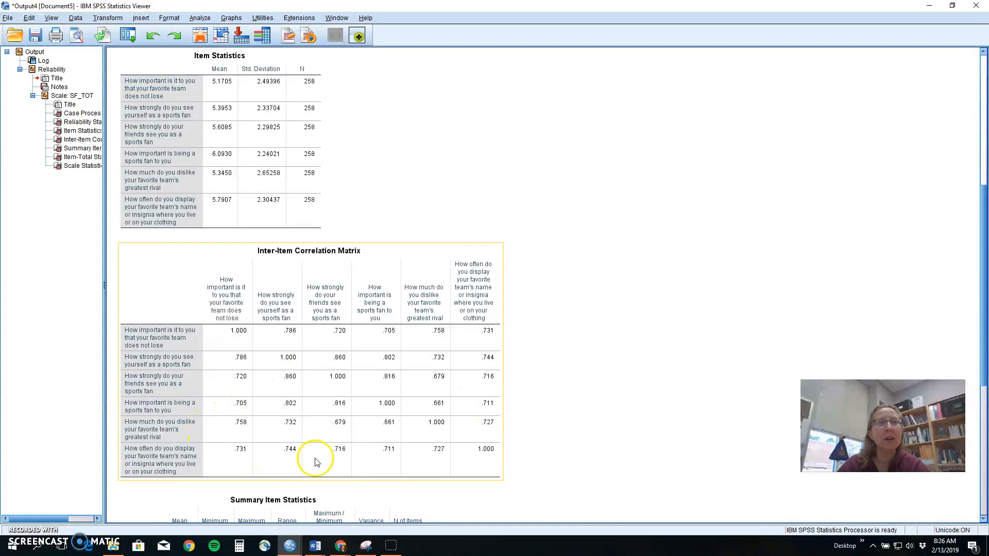
mouse_move(381, 462)
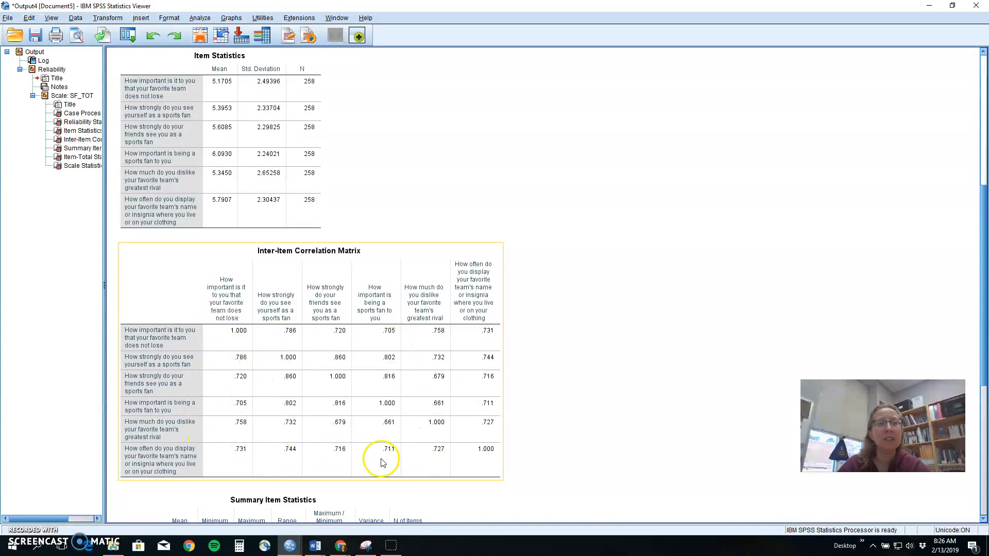
mouse_move(414, 450)
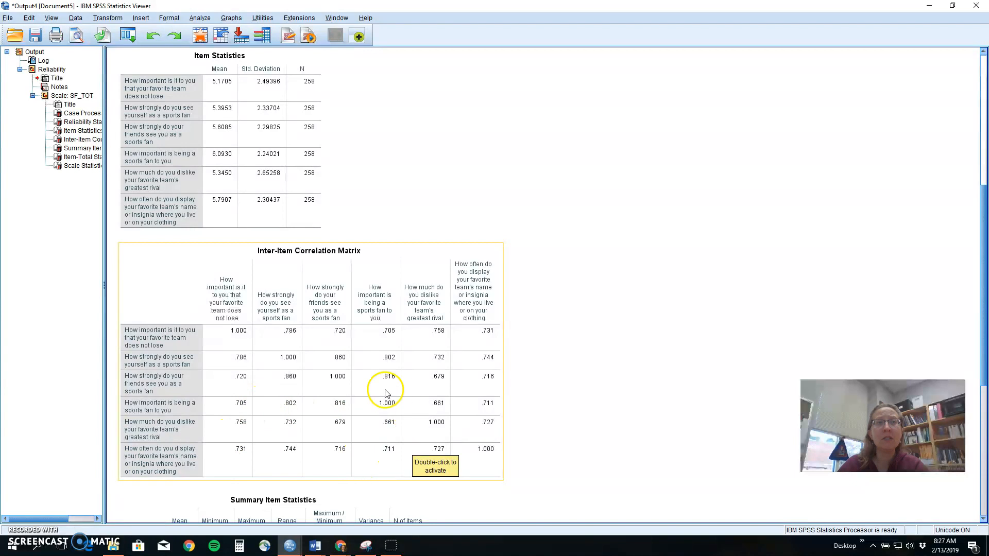
mouse_move(470, 331)
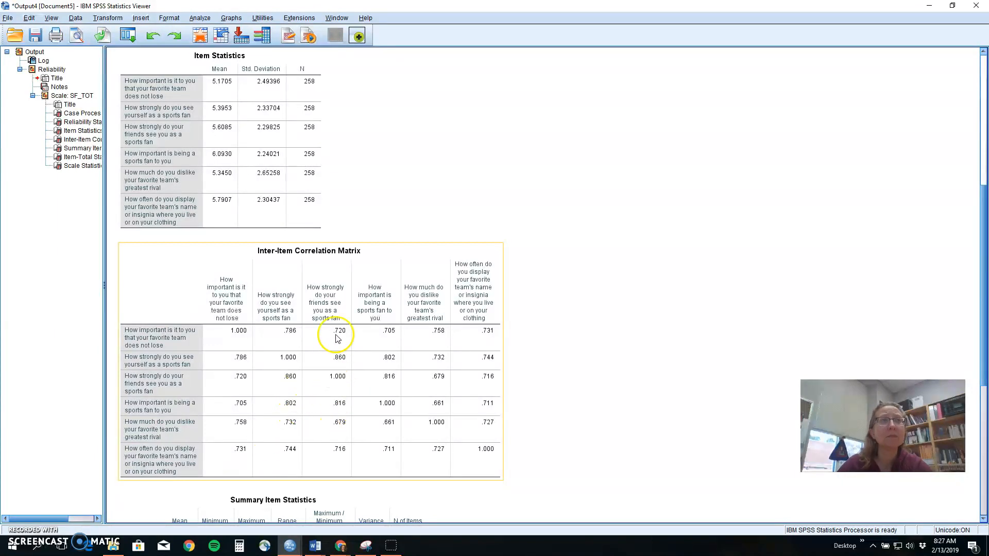
mouse_move(354, 386)
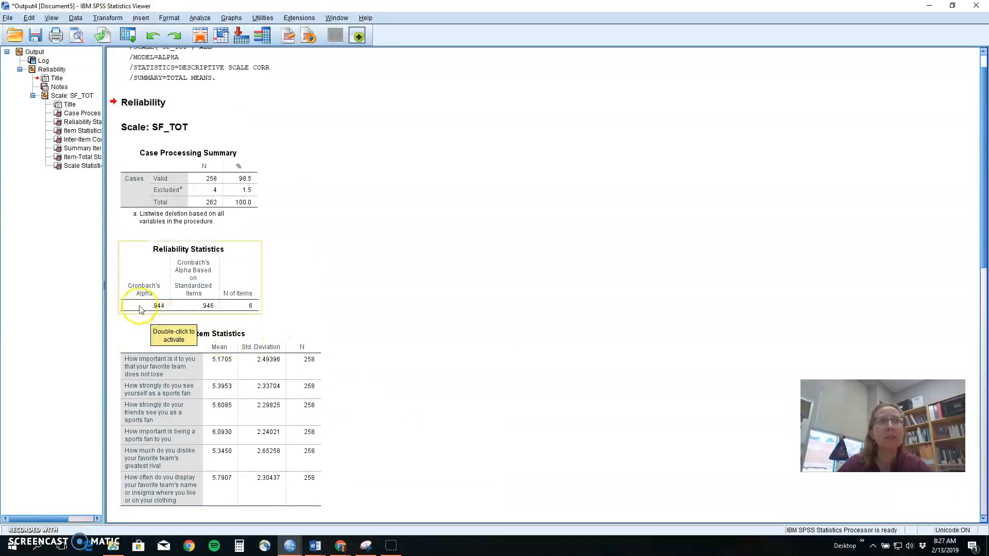
mouse_move(147, 288)
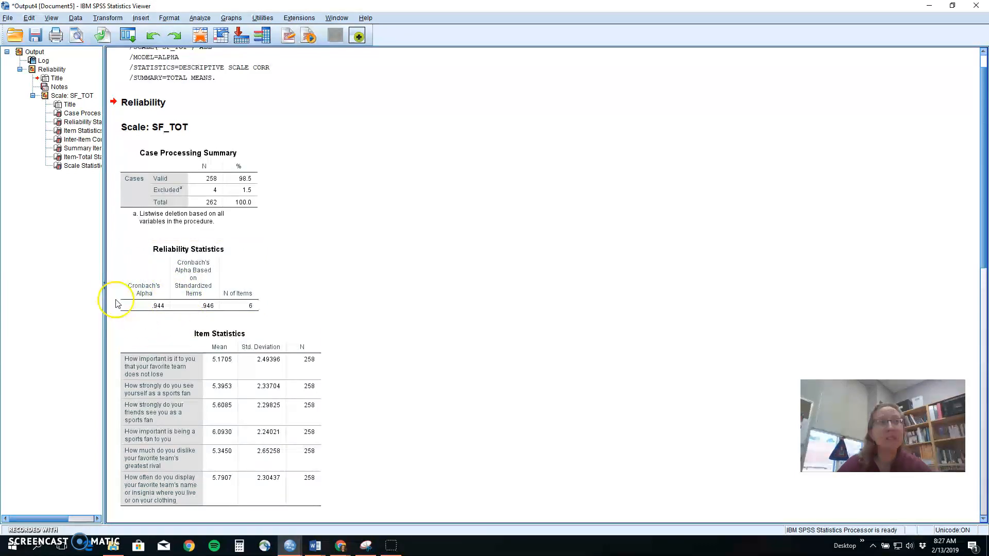
click(193, 291)
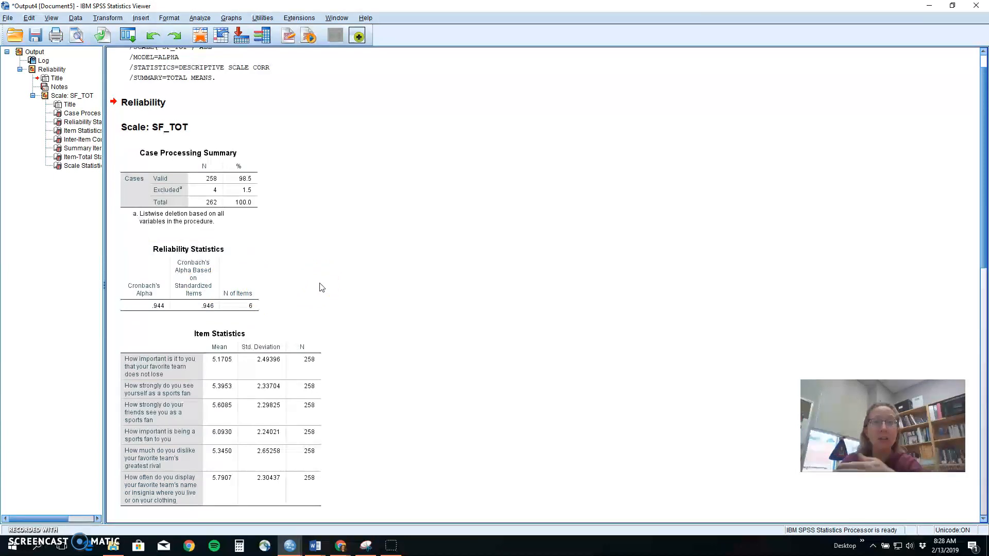
mouse_move(434, 324)
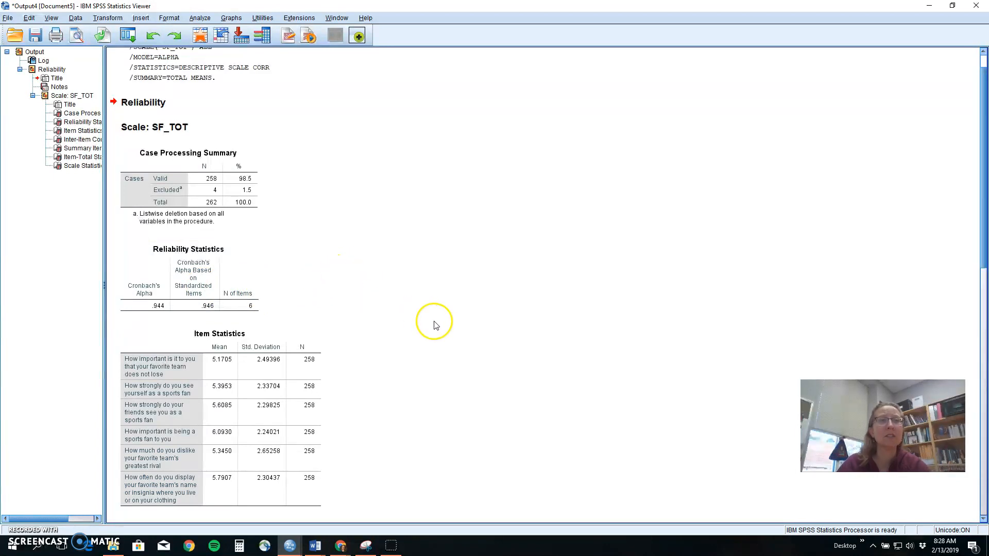
scroll(down, 3)
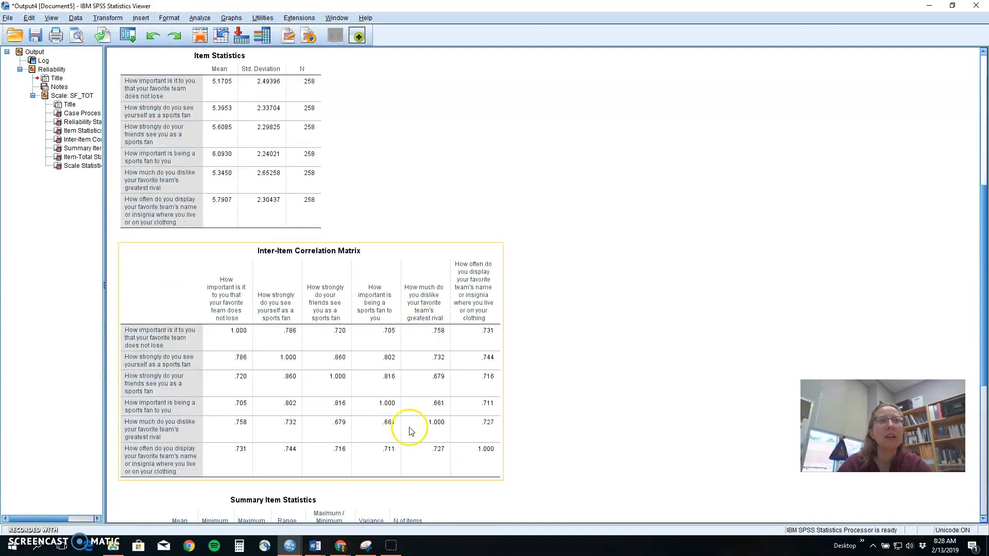
scroll(down, 3)
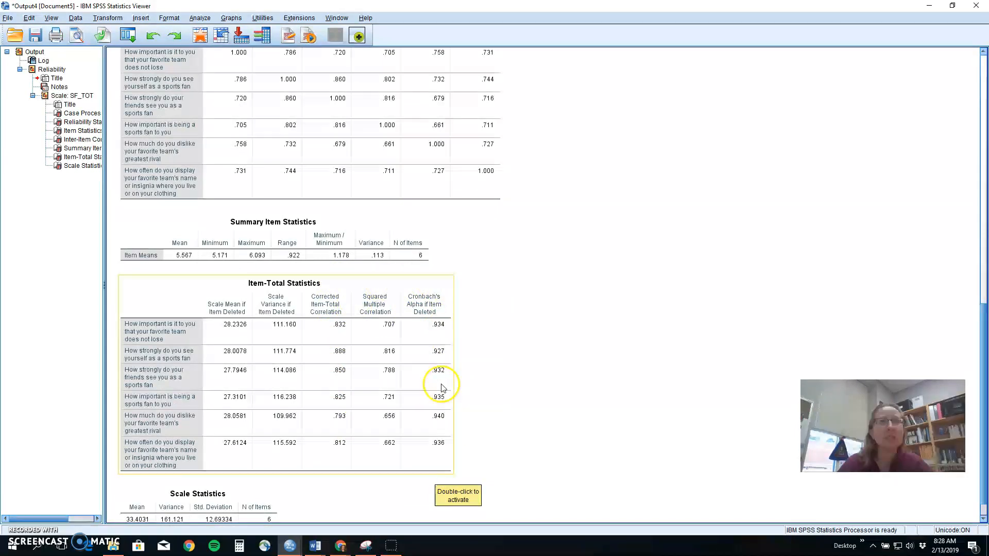
mouse_move(324, 297)
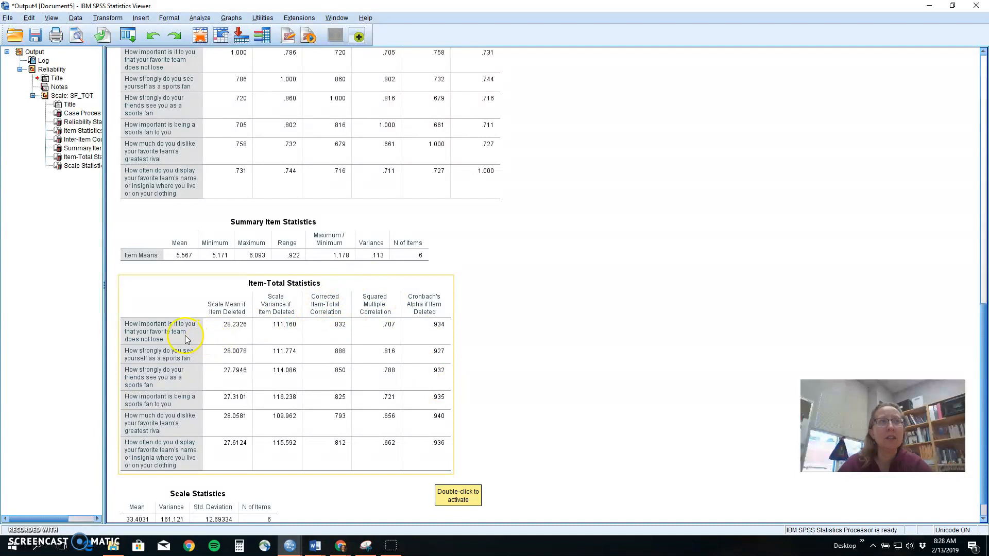
mouse_move(300, 432)
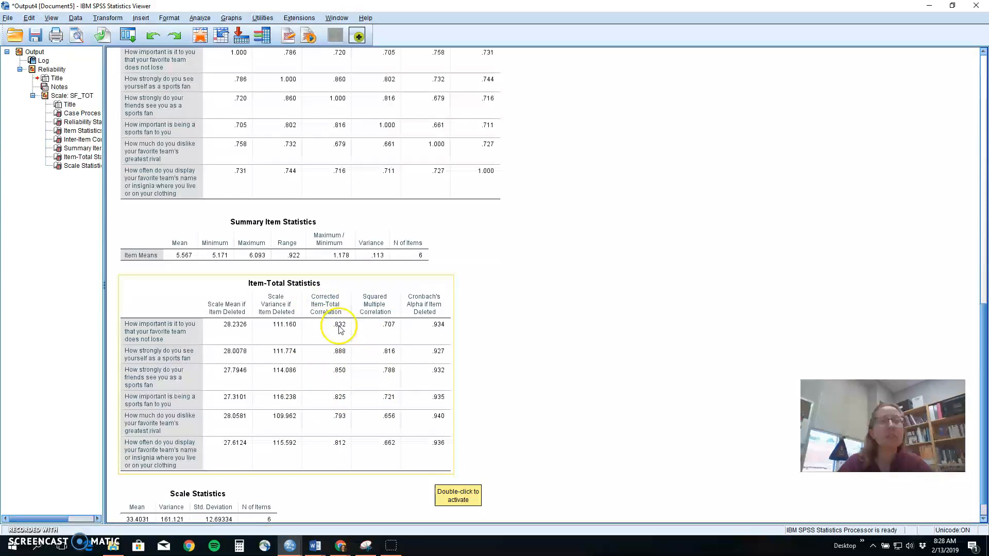
mouse_move(342, 397)
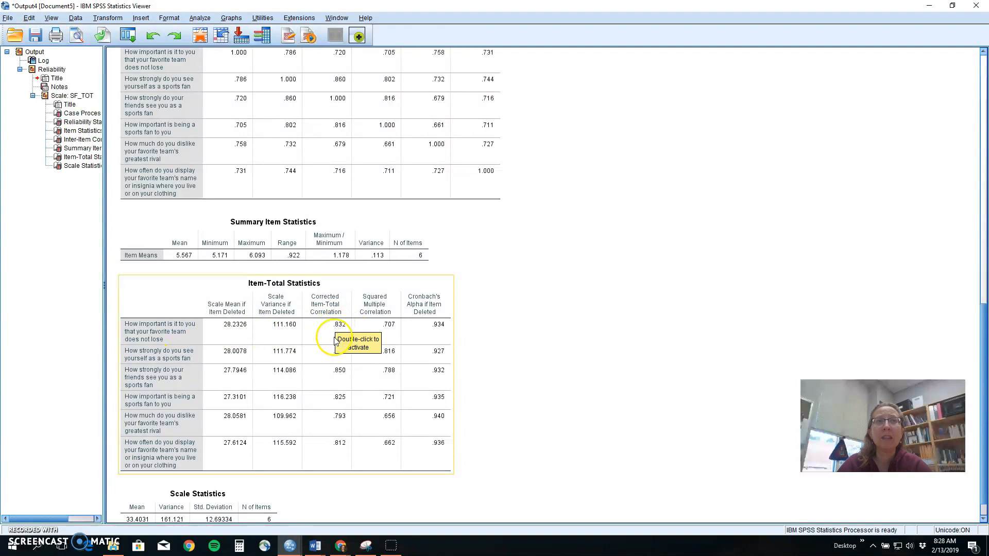
mouse_move(323, 418)
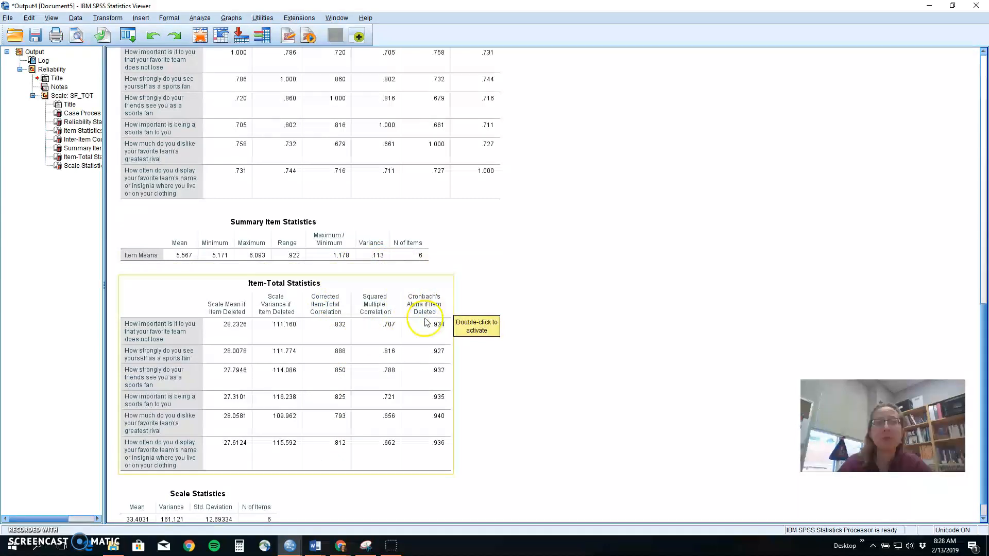
mouse_move(450, 313)
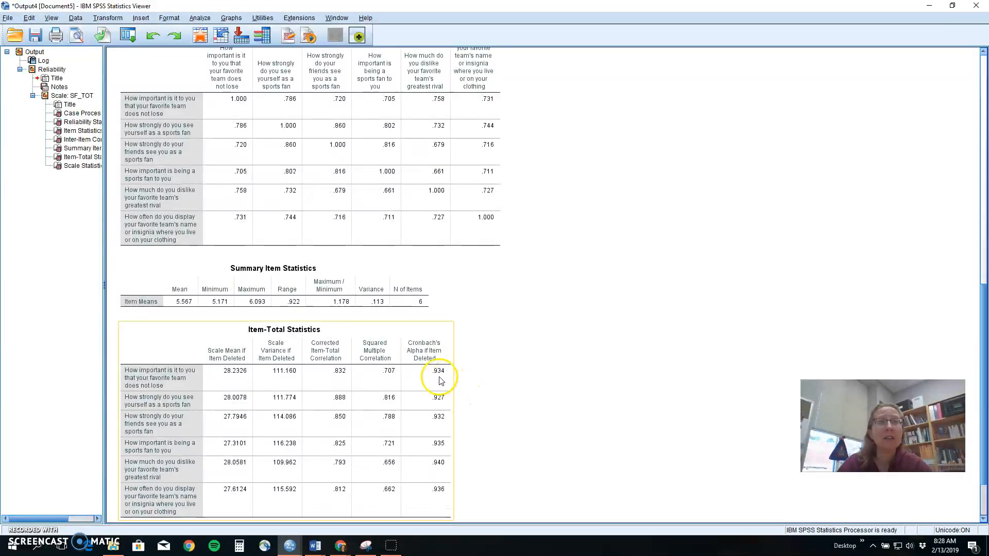
mouse_move(434, 511)
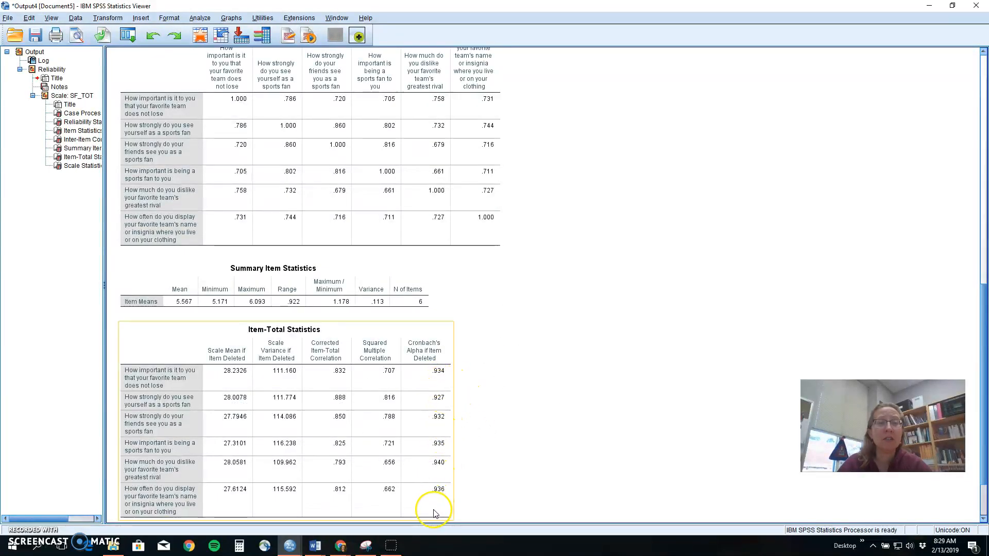
mouse_move(434, 514)
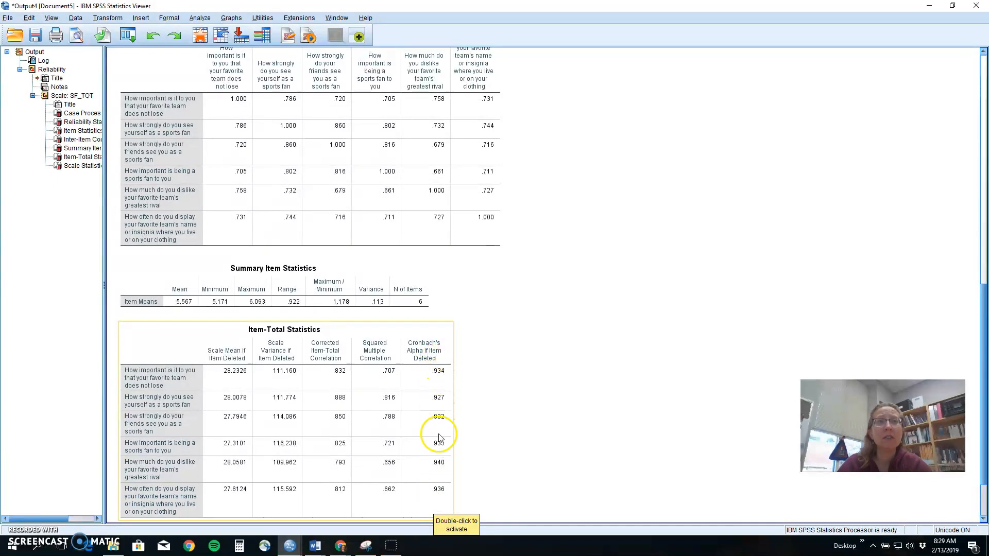
mouse_move(439, 504)
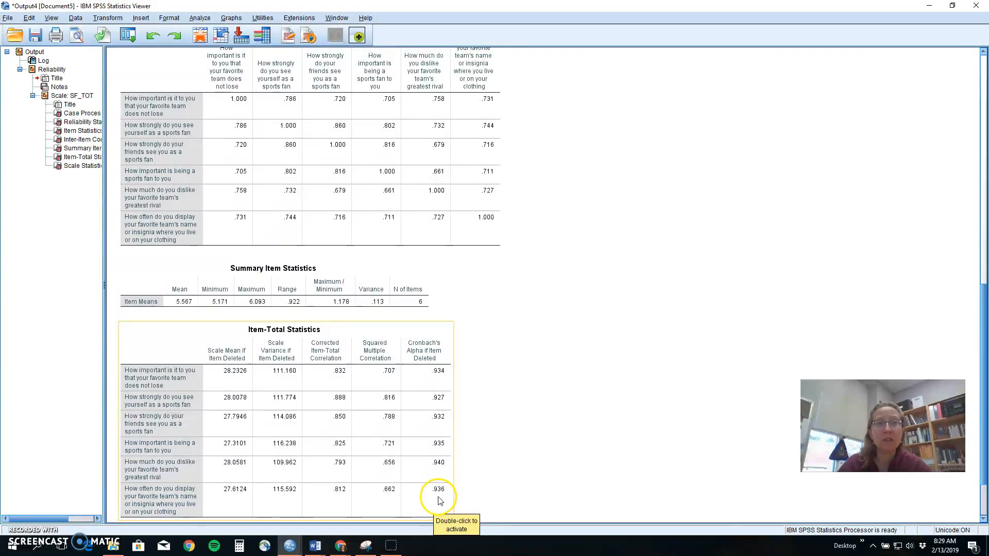
mouse_move(336, 339)
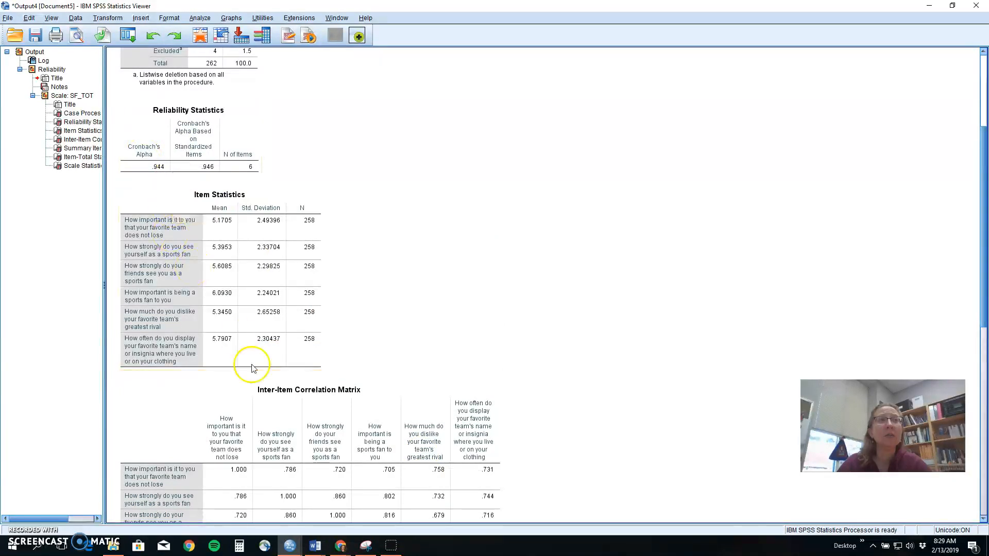
scroll(down, 3)
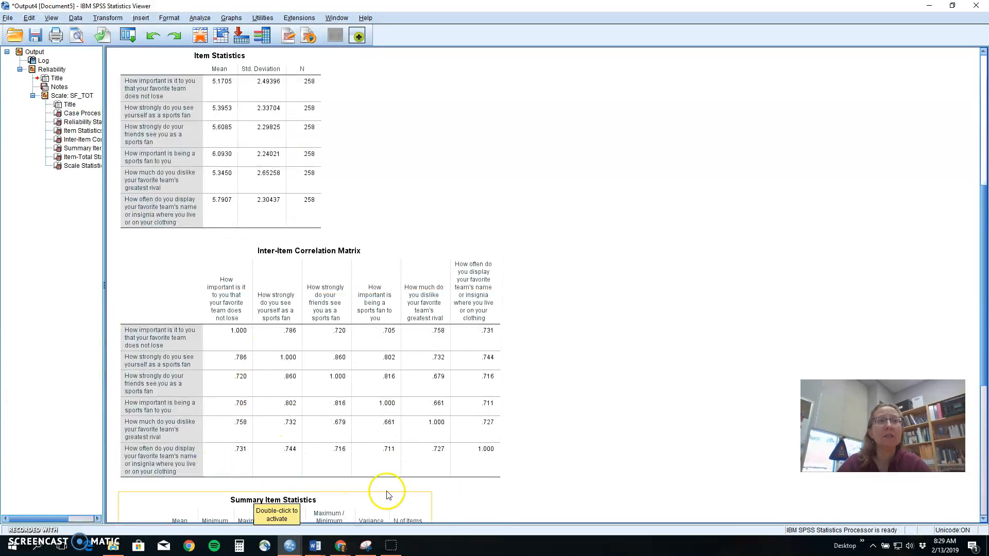
scroll(down, 3)
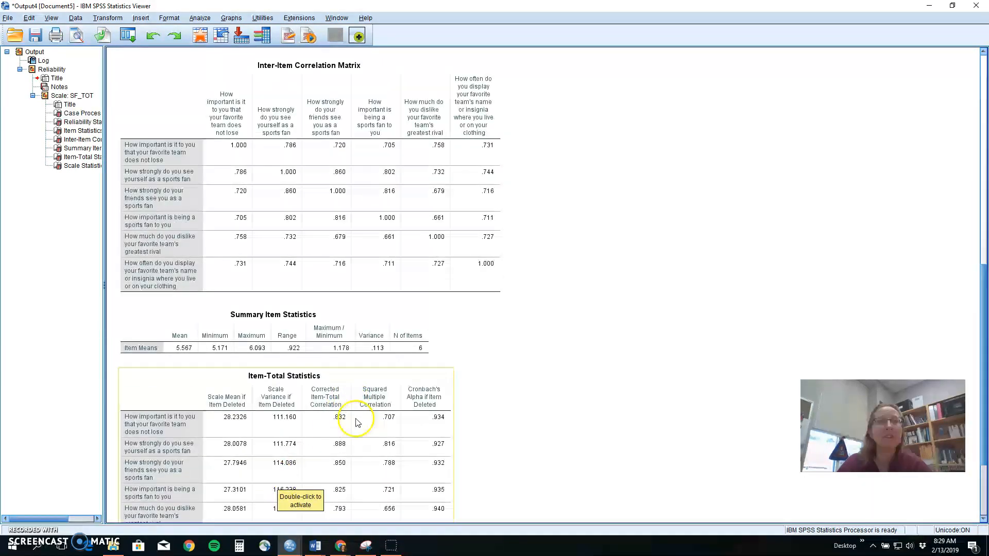
scroll(down, 3)
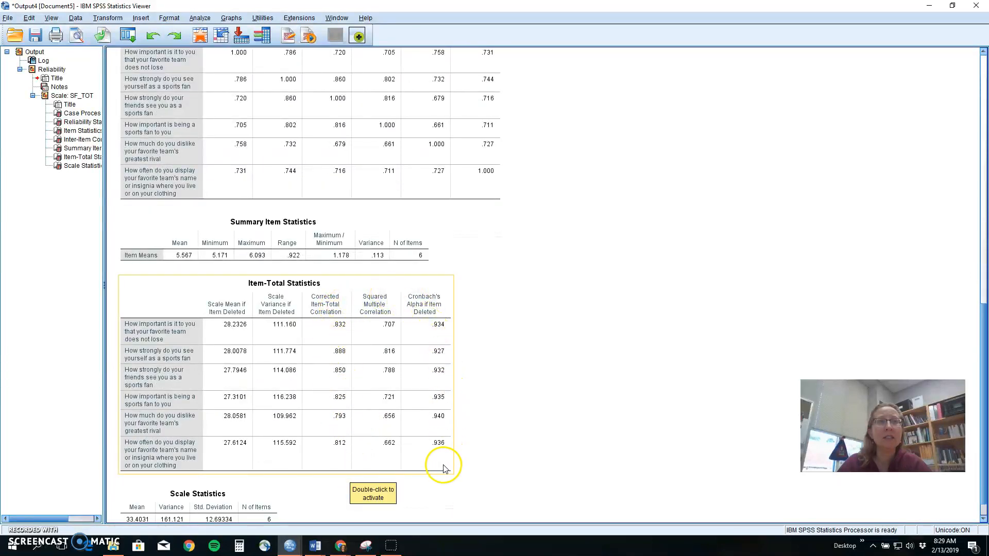
mouse_move(414, 321)
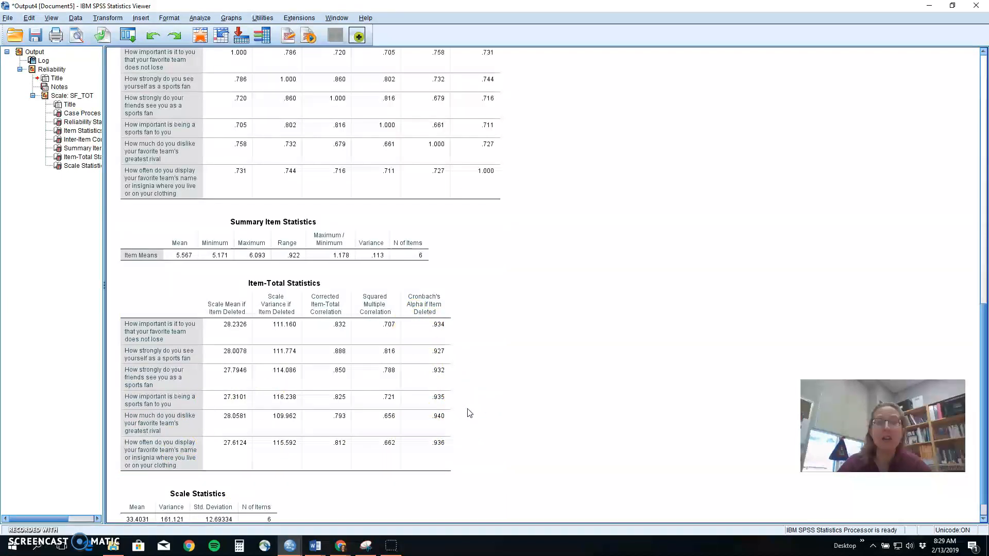
mouse_move(80, 456)
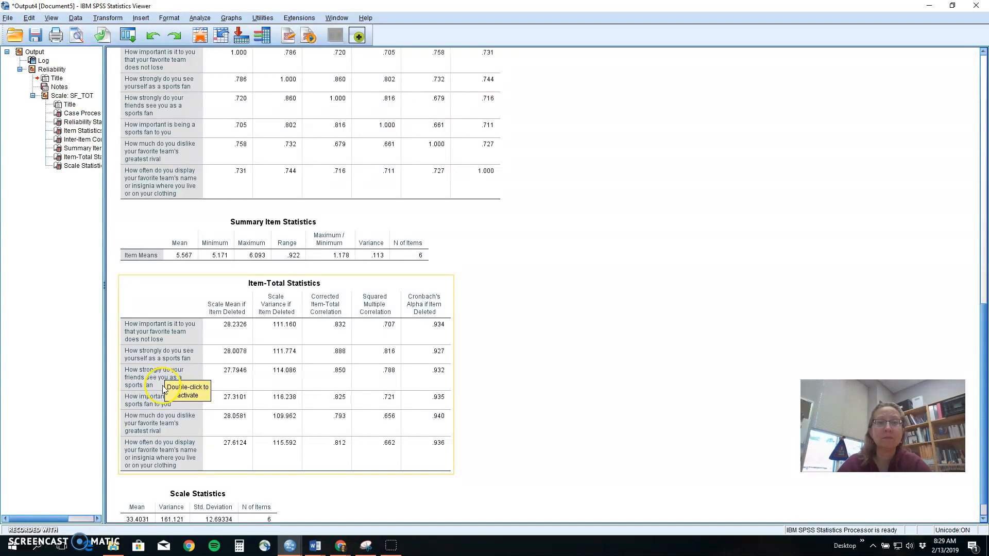
click(199, 18)
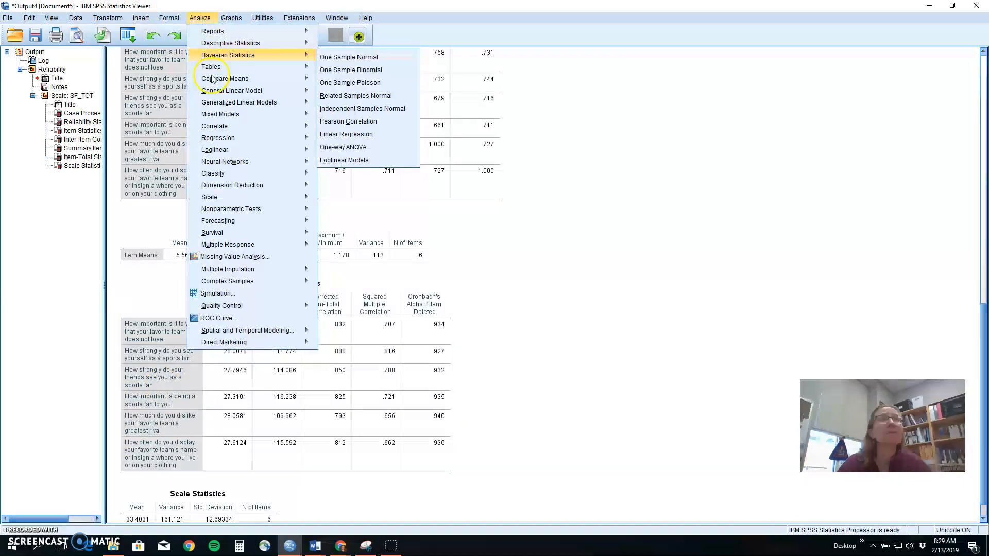
mouse_move(209, 197)
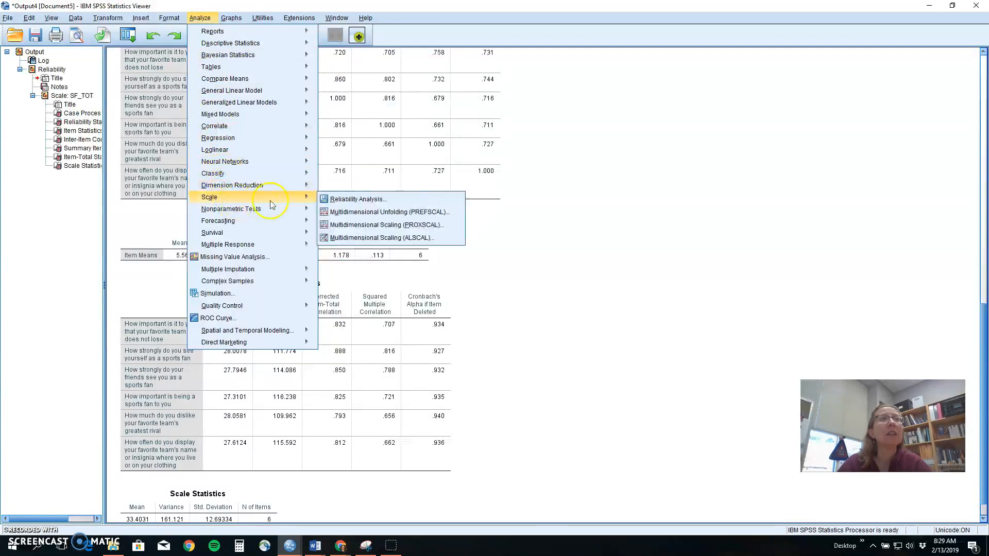
- Add 'Are you a smoker' as a seventh item and run the reliability analysis
click(357, 199)
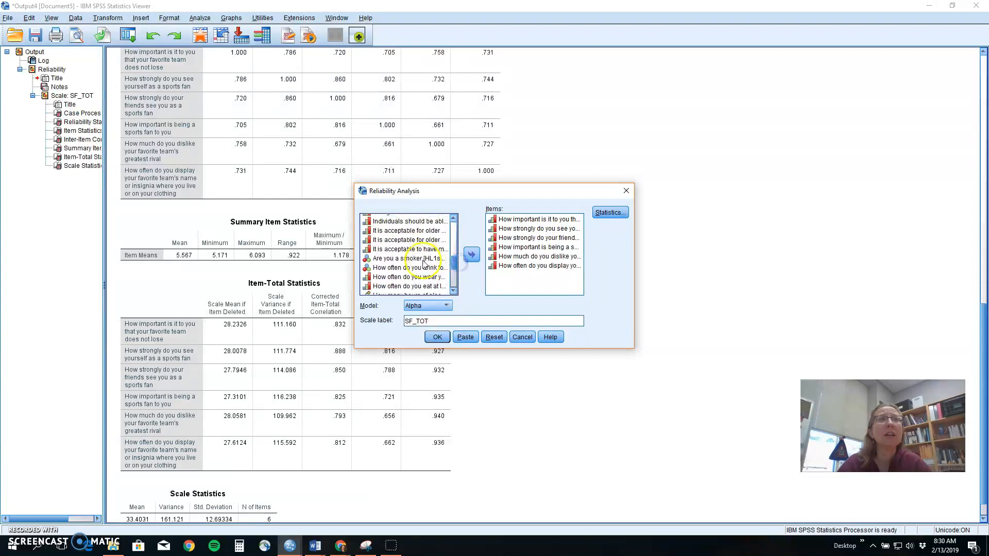
click(472, 254)
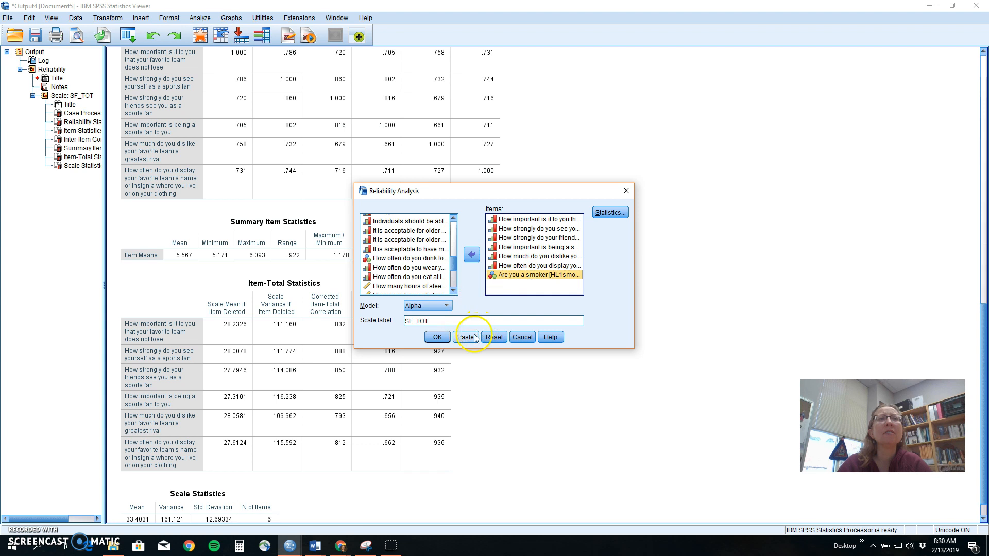
click(436, 336)
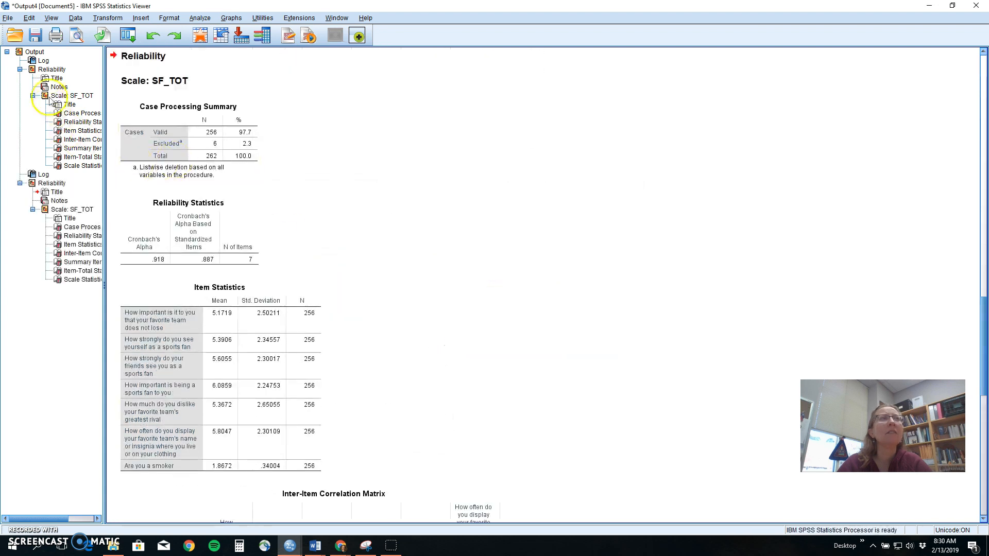
- Review the 7-item inter-item correlation and item-total tables, then reopen the Analyze menu
scroll(down, 3)
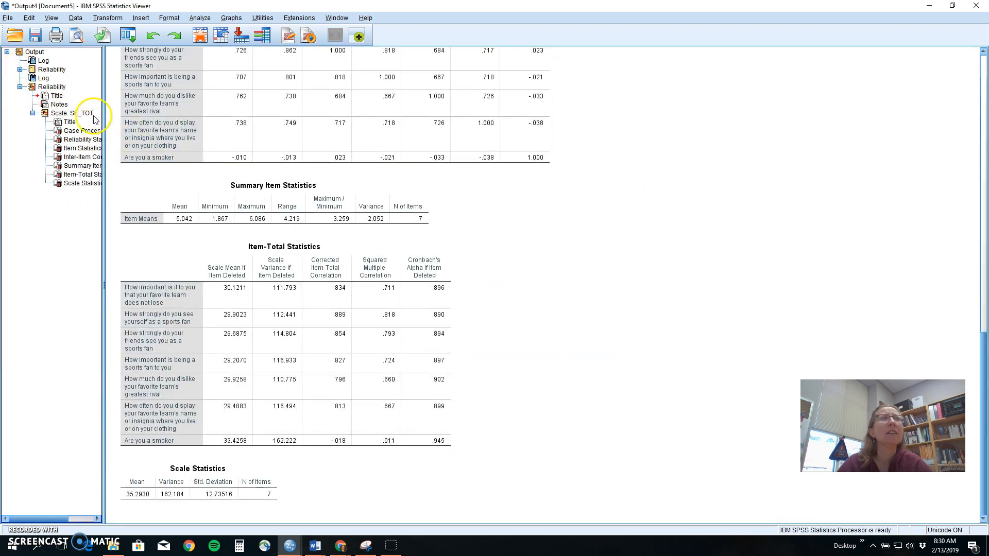
click(75, 112)
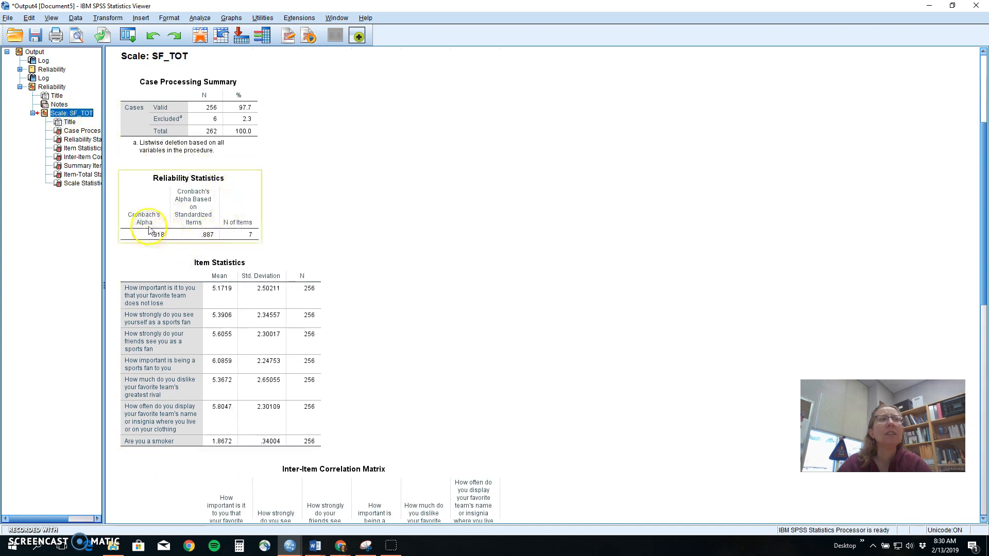
mouse_move(155, 234)
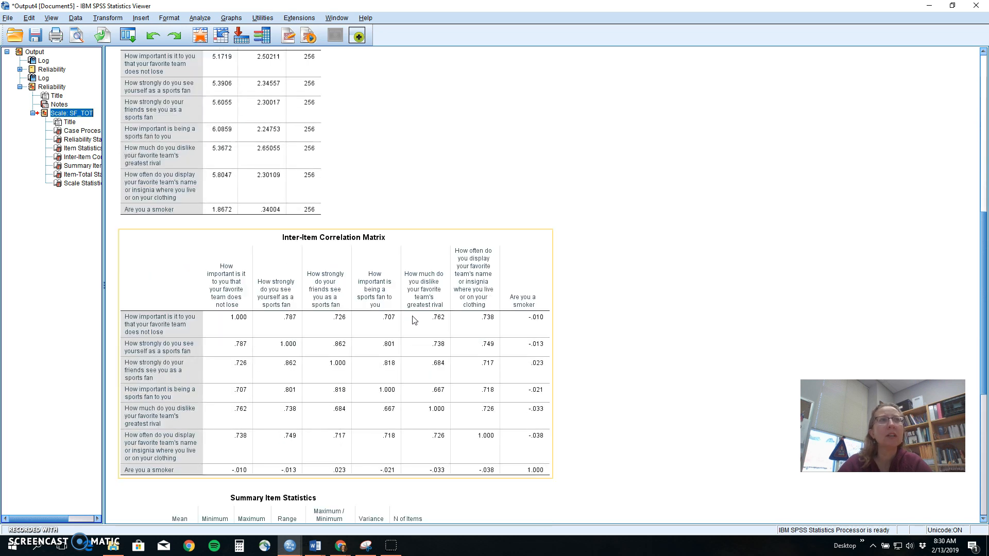
scroll(down, 3)
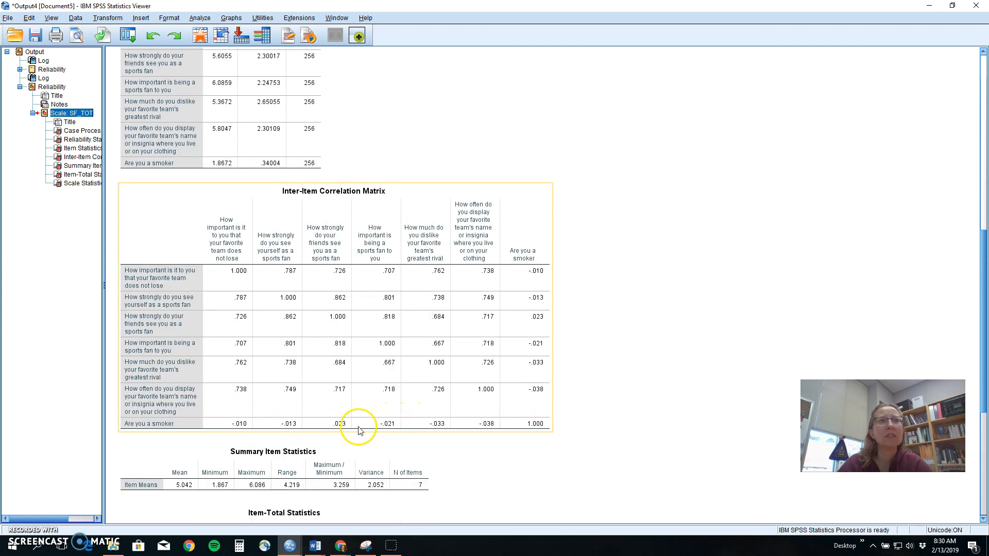
mouse_move(389, 429)
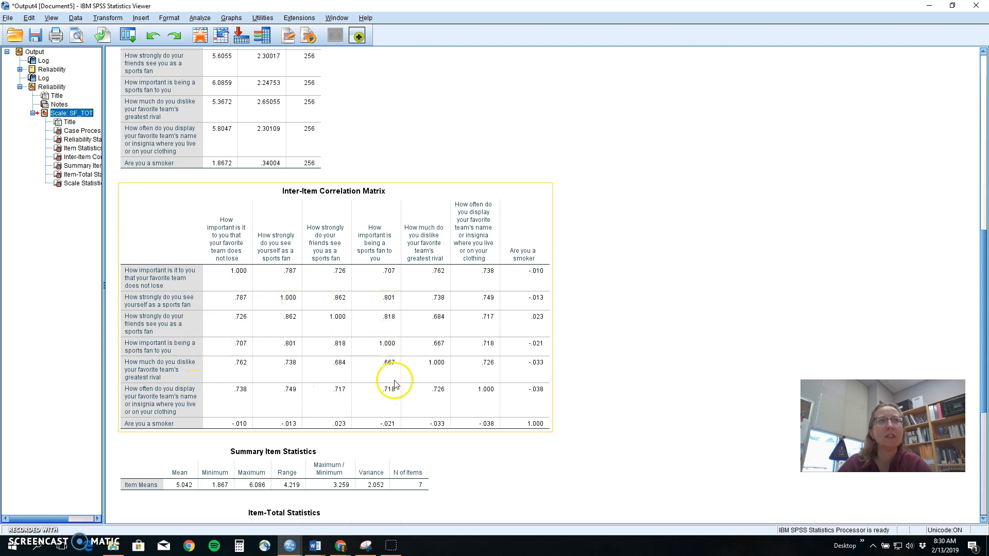
mouse_move(293, 290)
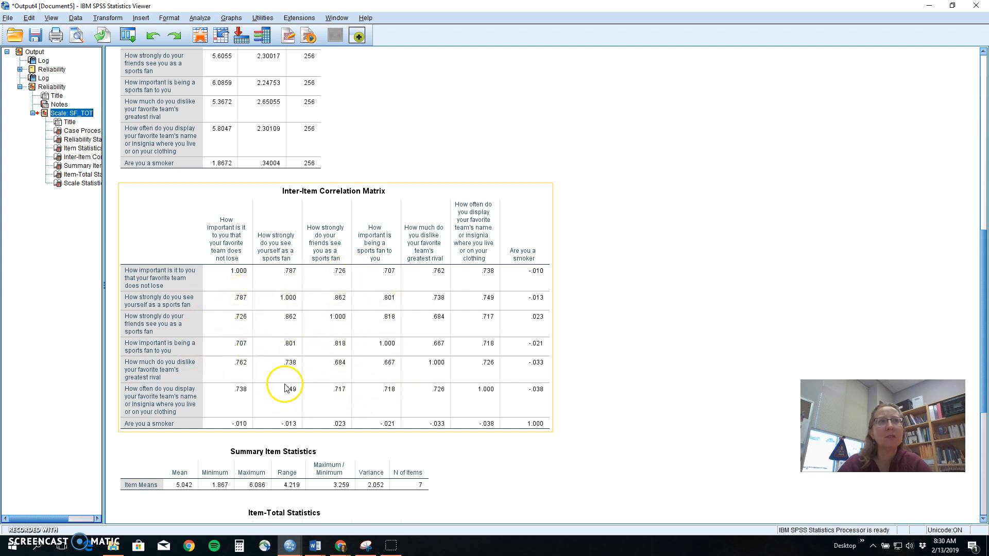
mouse_move(265, 404)
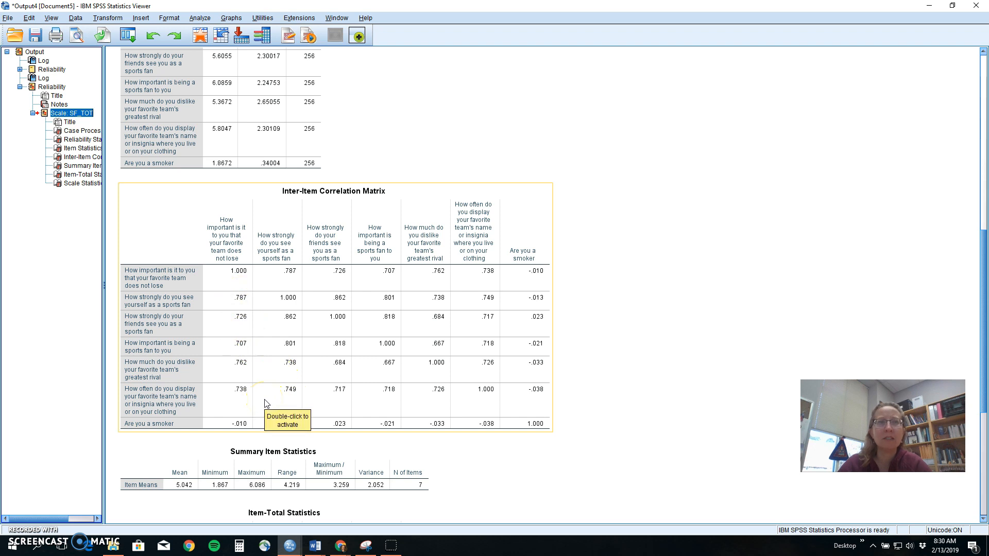
scroll(down, 3)
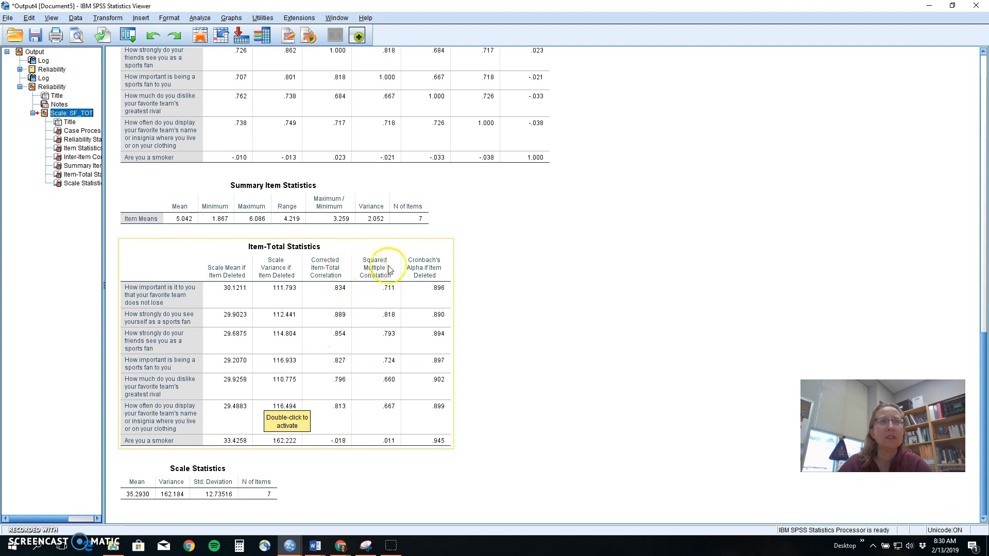
mouse_move(442, 315)
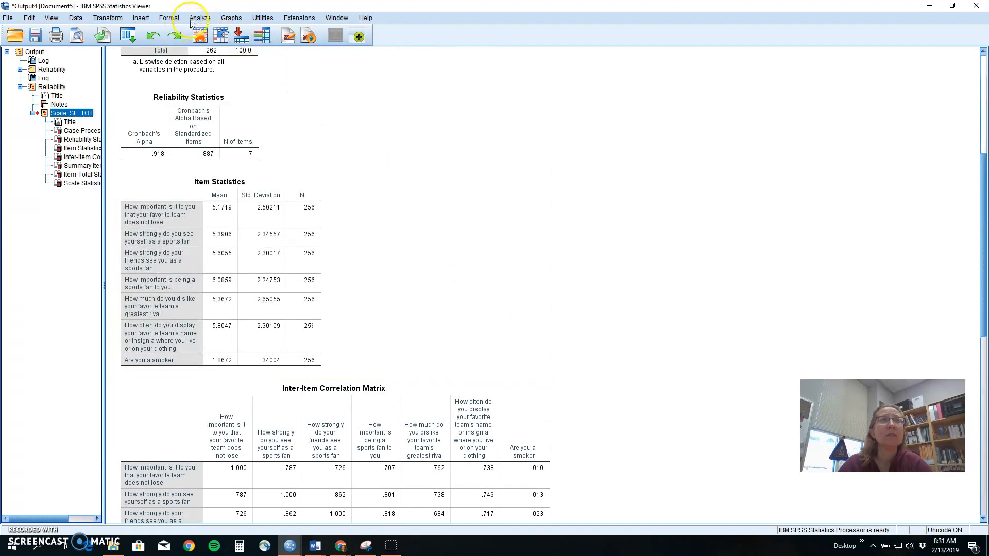
click(198, 17)
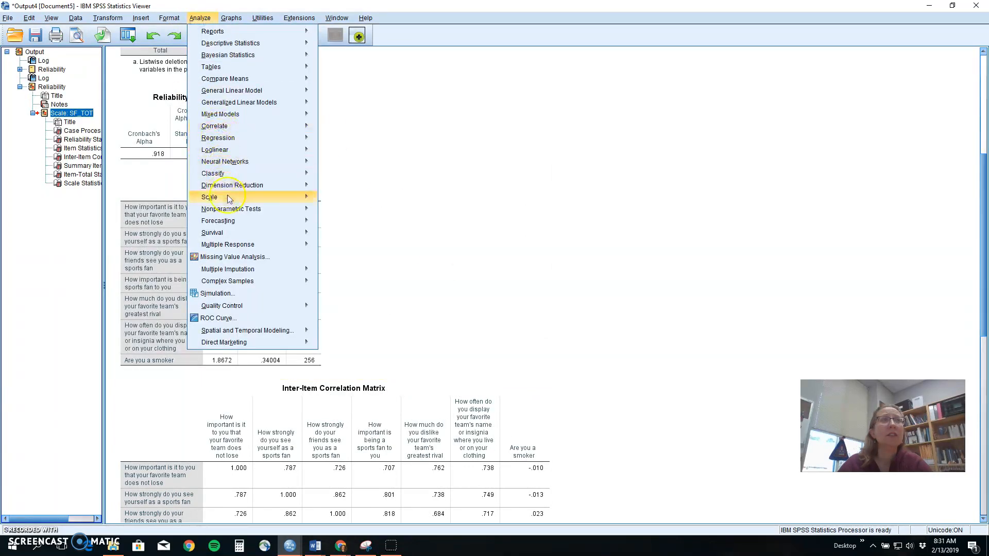
- Add Age, height, concerts and relationship status to the SF_TOT items list
click(209, 197)
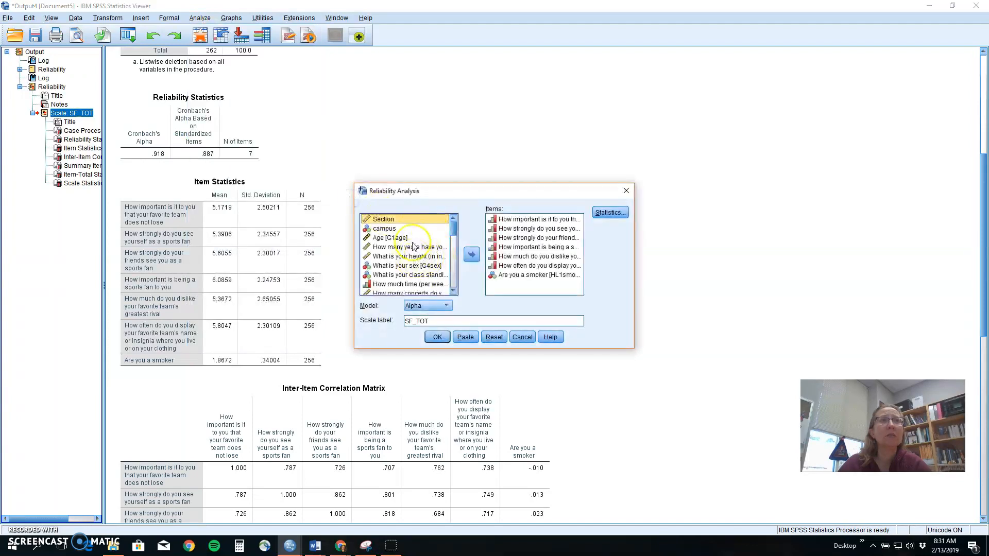
click(471, 254)
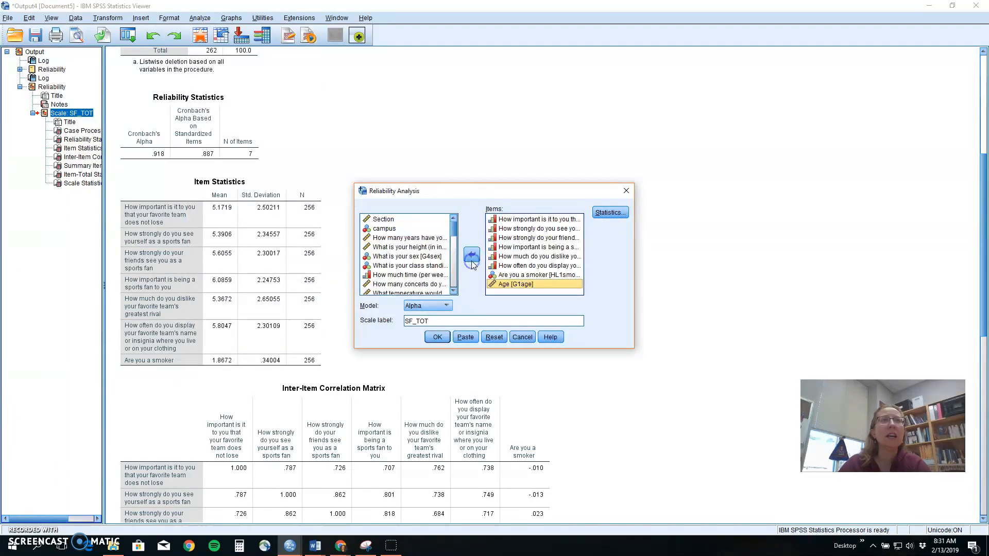
click(408, 246)
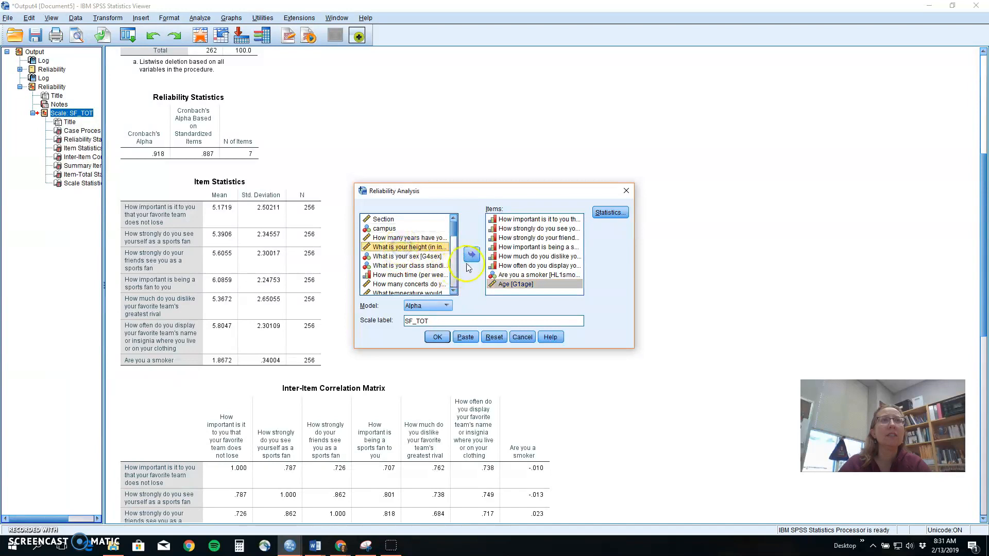
click(471, 254)
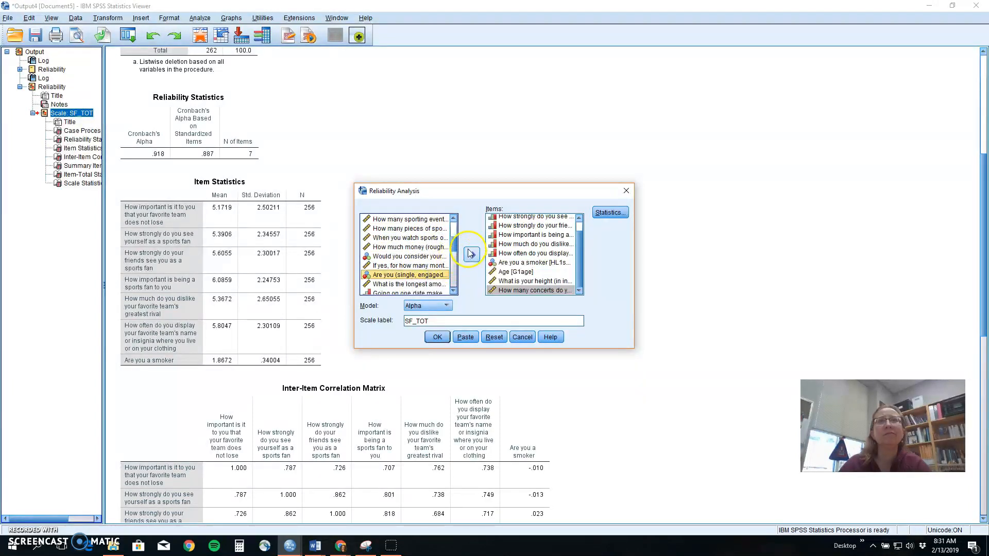
click(471, 255)
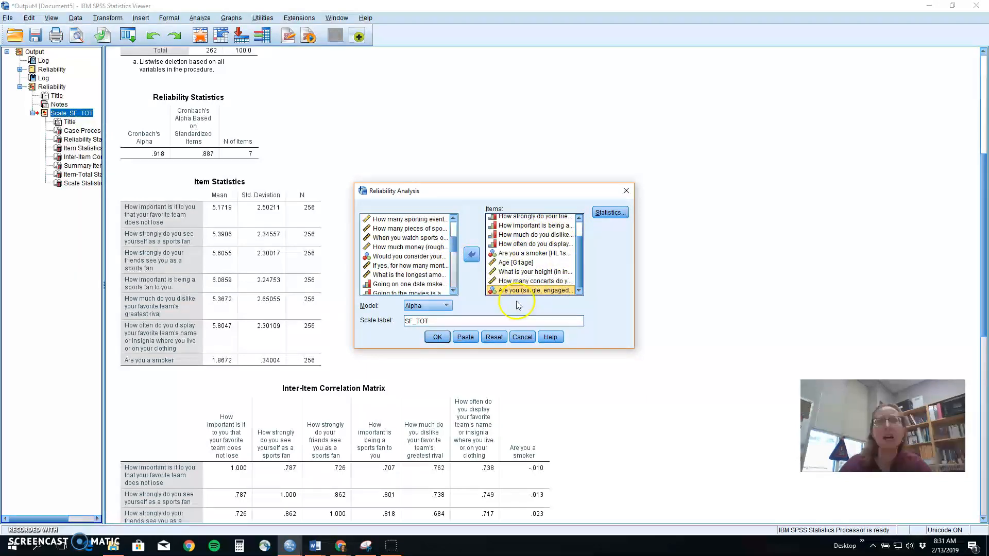
click(437, 336)
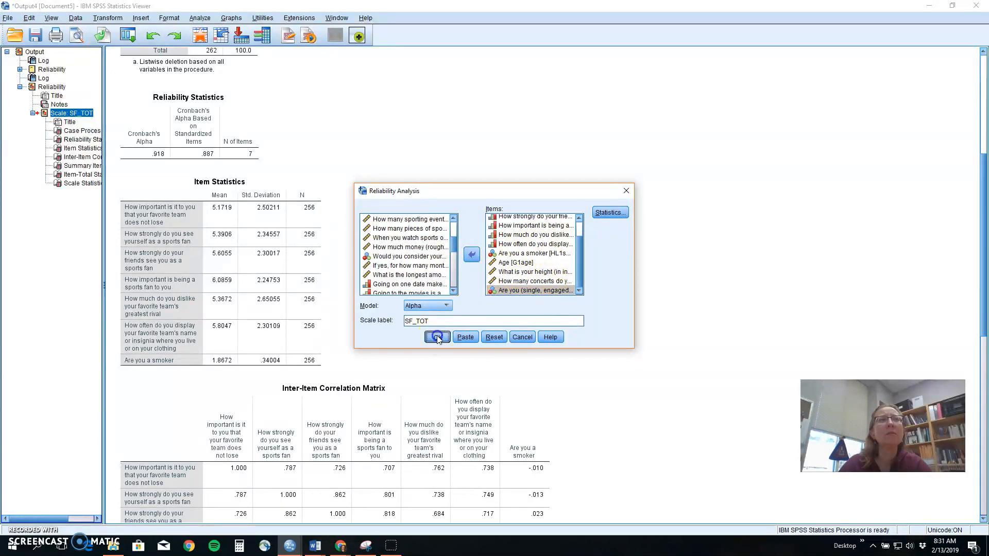
- Run the 11-item reliability analysis and scroll through its alpha .584, correlation and item-total tables
click(437, 337)
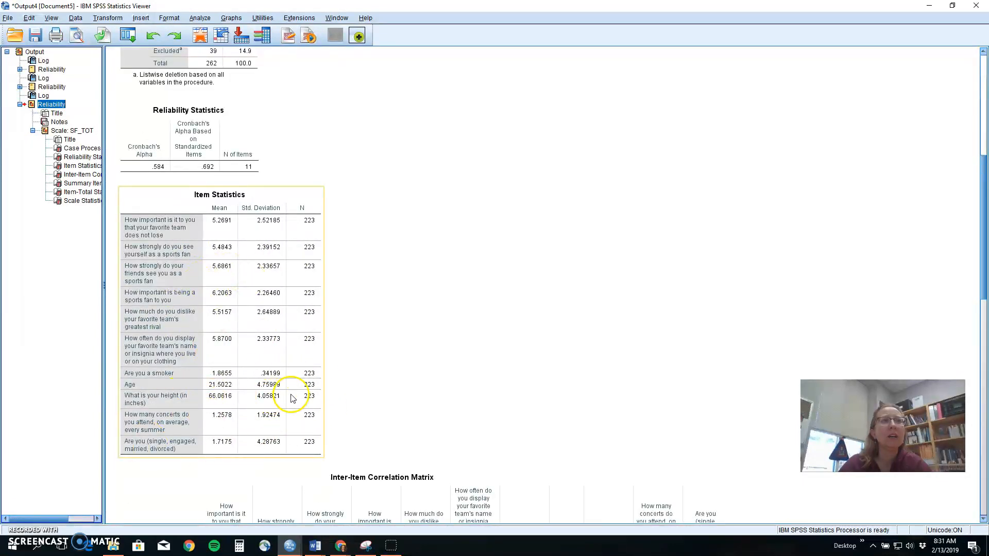
scroll(down, 3)
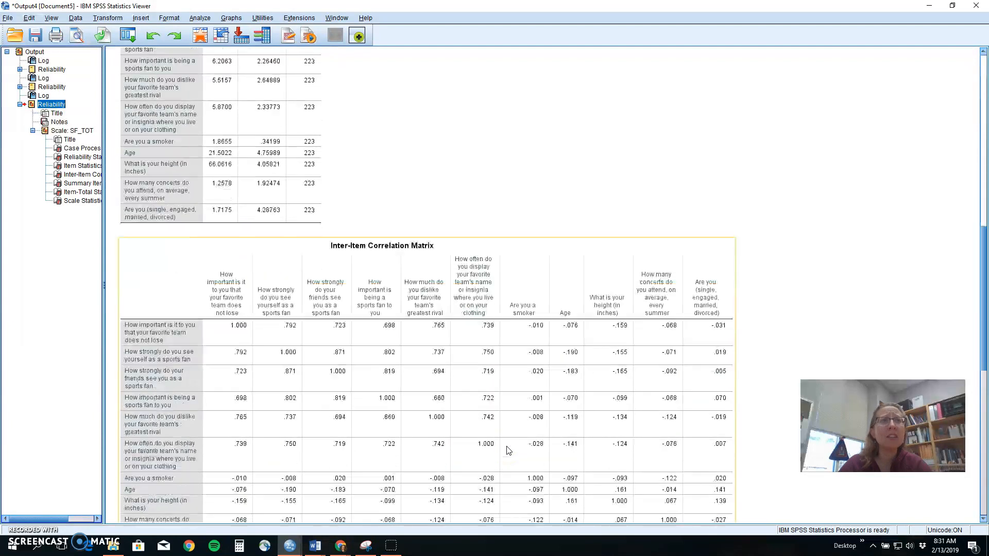
scroll(down, 3)
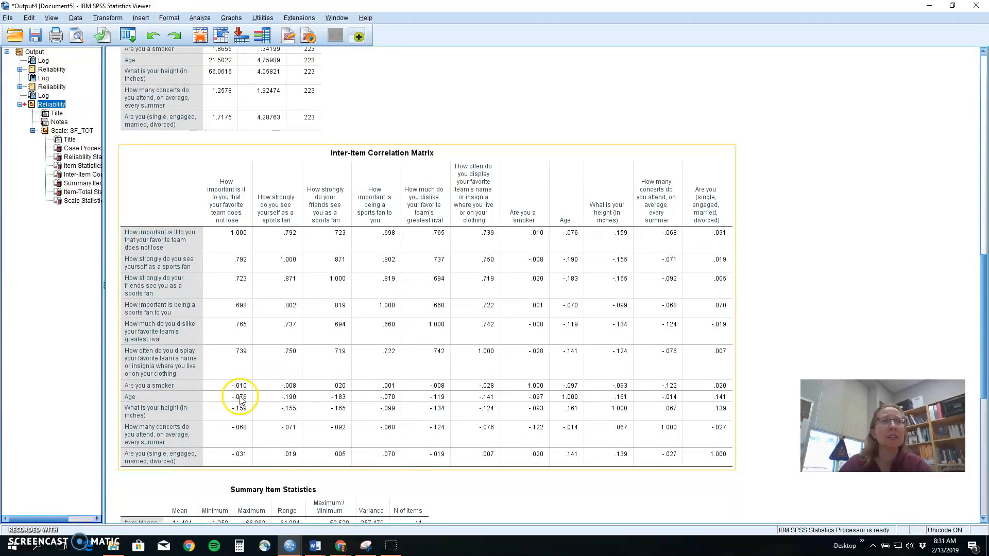
mouse_move(347, 413)
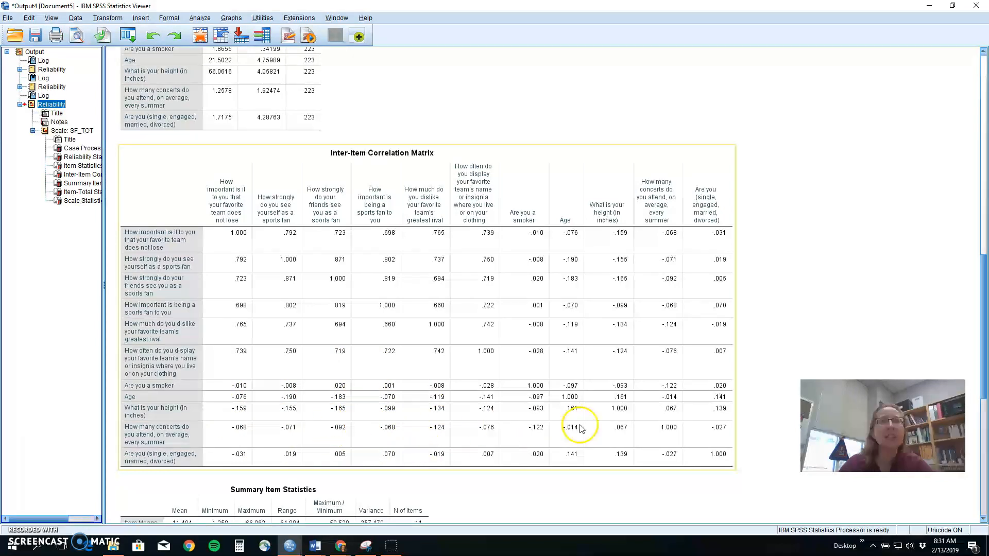
mouse_move(334, 410)
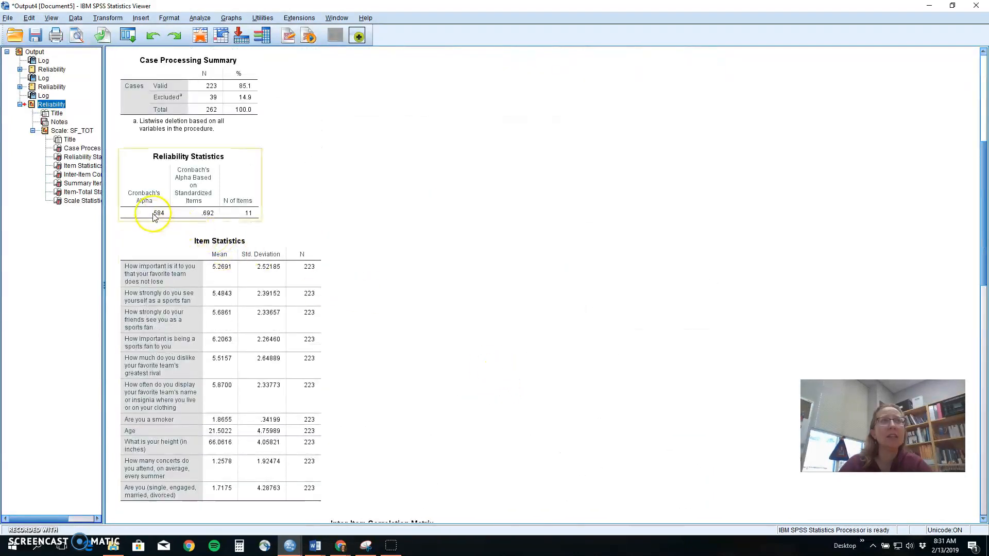
mouse_move(534, 465)
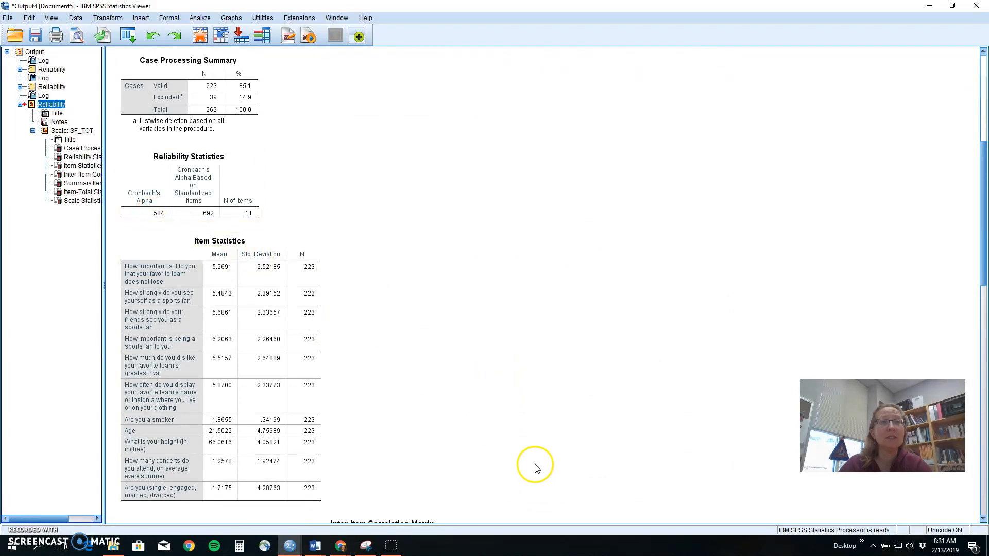
scroll(down, 3)
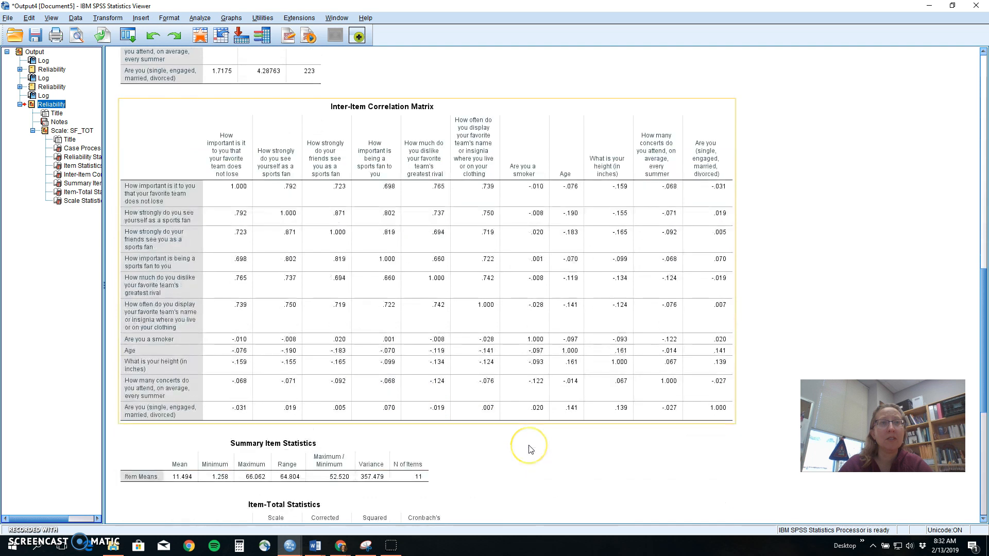
scroll(down, 3)
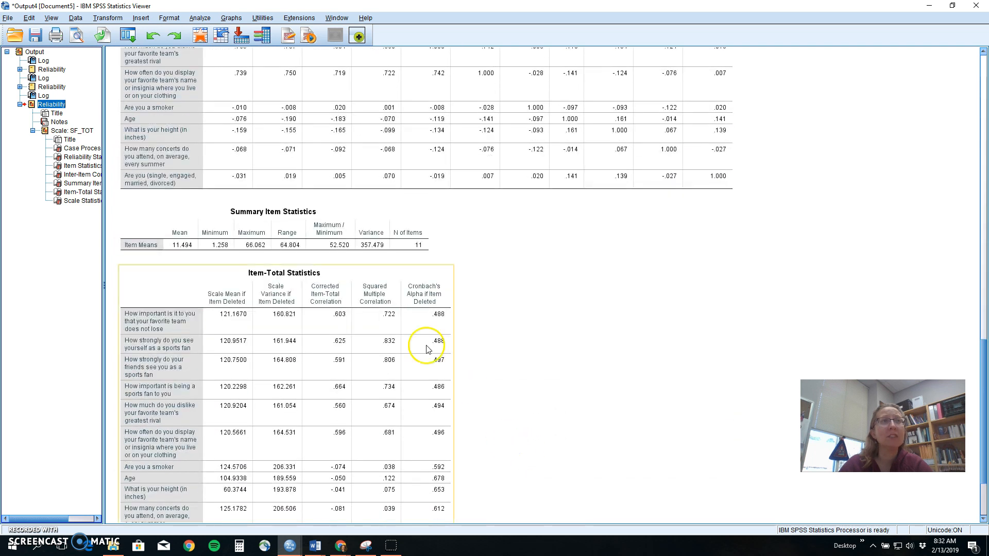
mouse_move(347, 358)
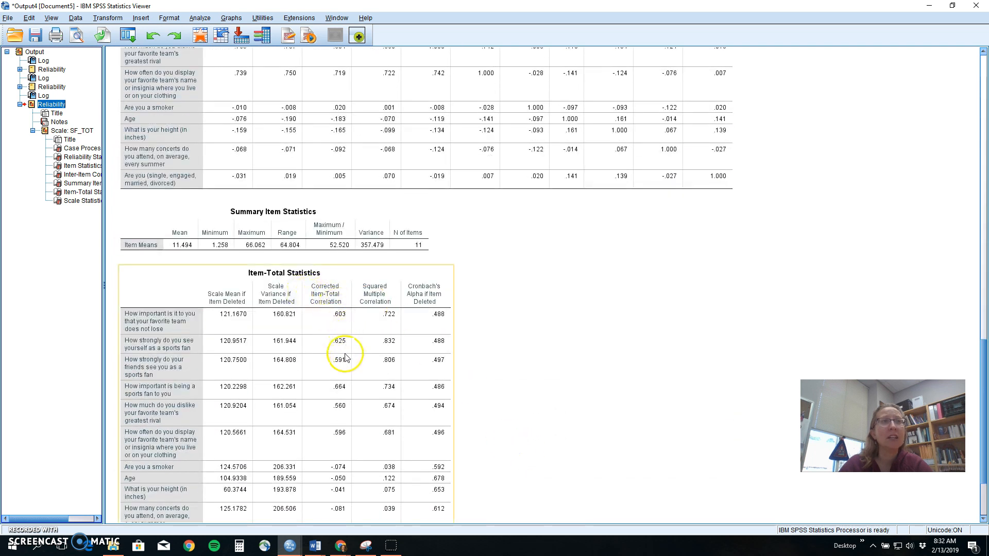